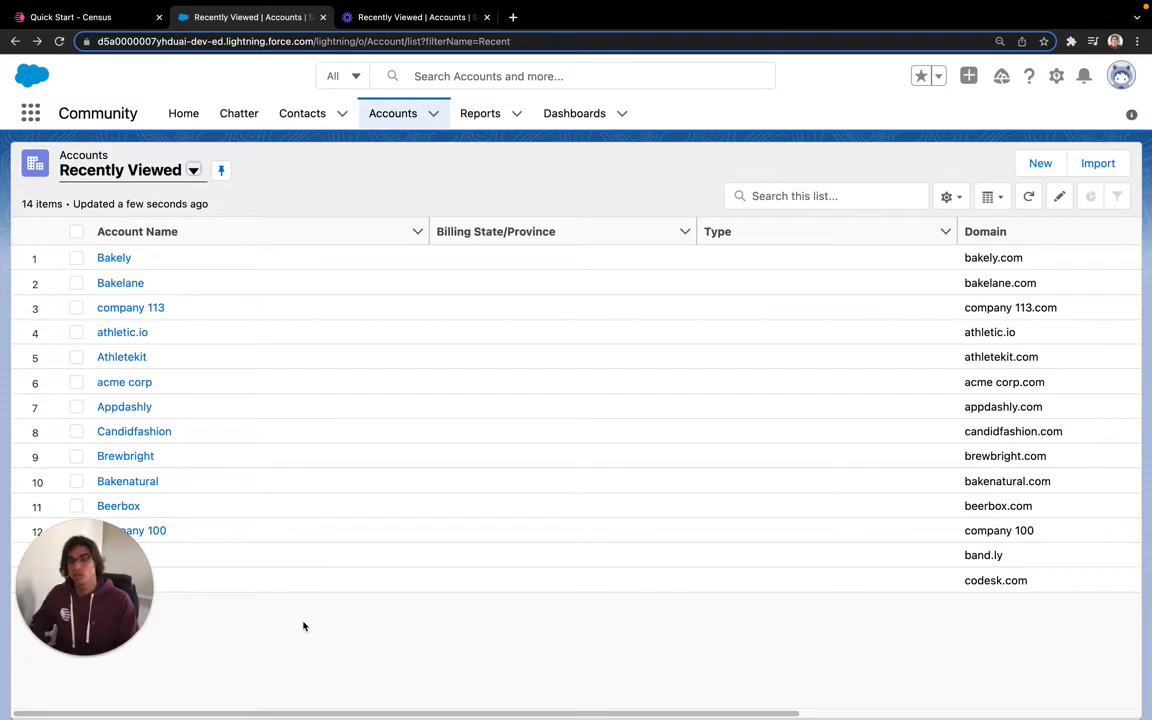
{"action": "mouse_move", "coordinate": [246, 647]}
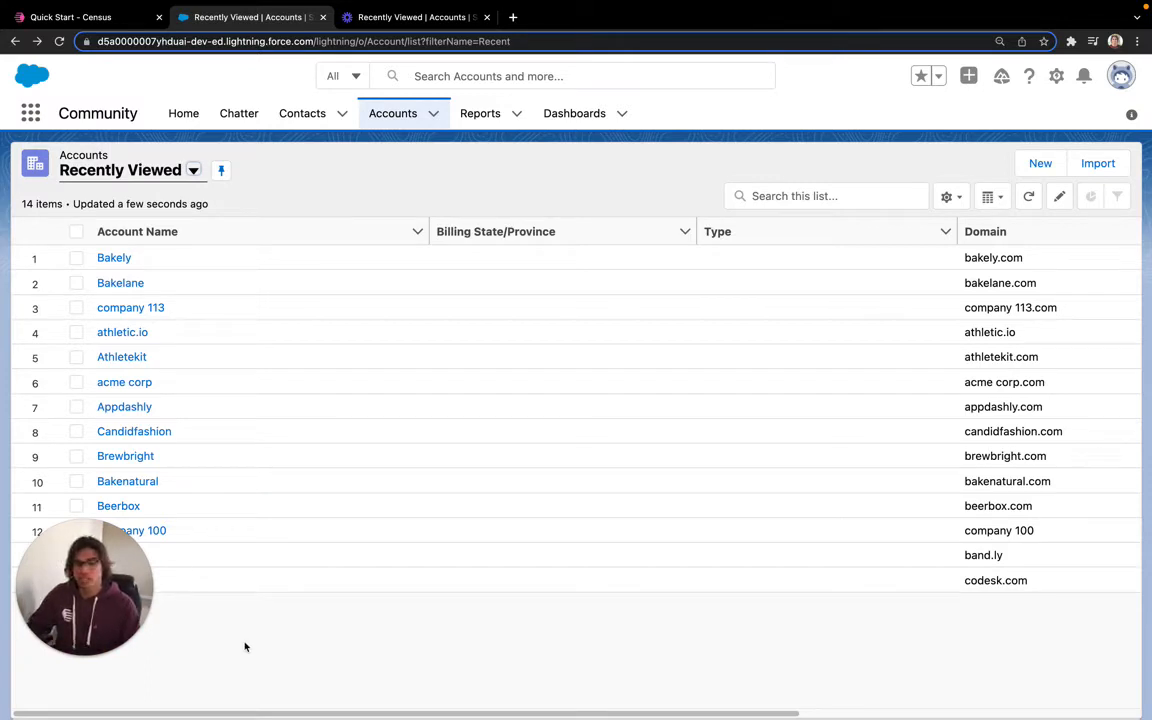
{"action": "mouse_move", "coordinate": [210, 397]}
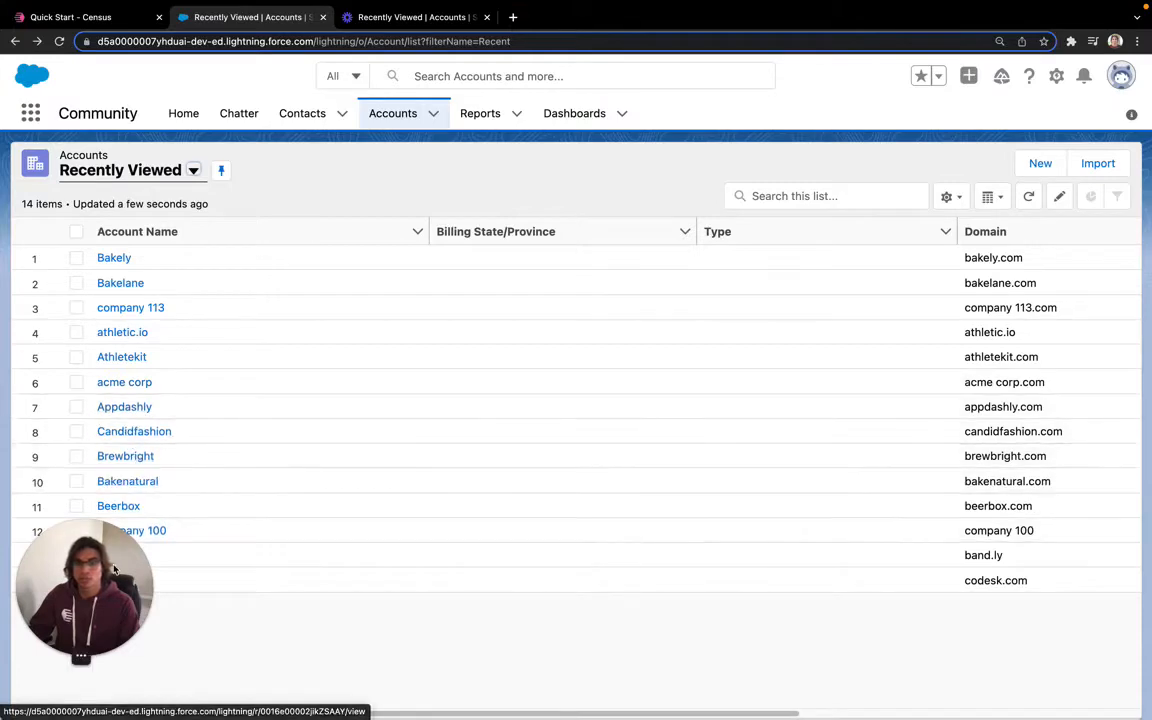
- Open the Bakely account and review its Customer Success section, showing Action Count 29
{"action": "left_click", "coordinate": [114, 257]}
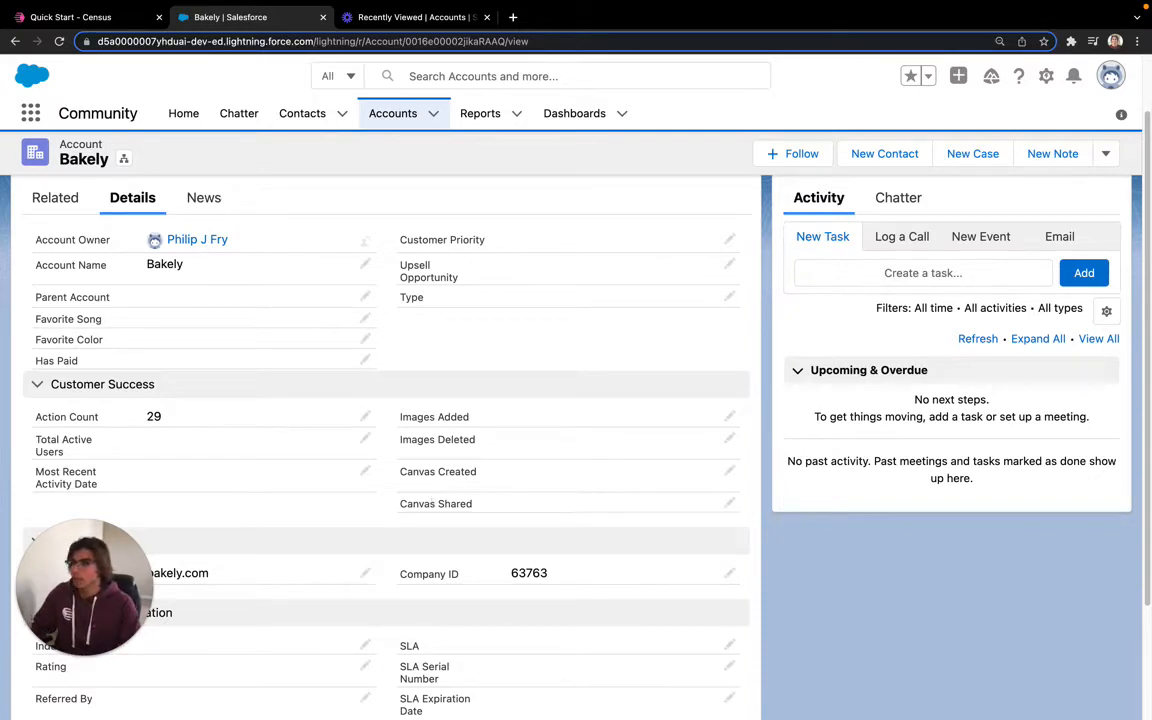
{"action": "mouse_move", "coordinate": [365, 360]}
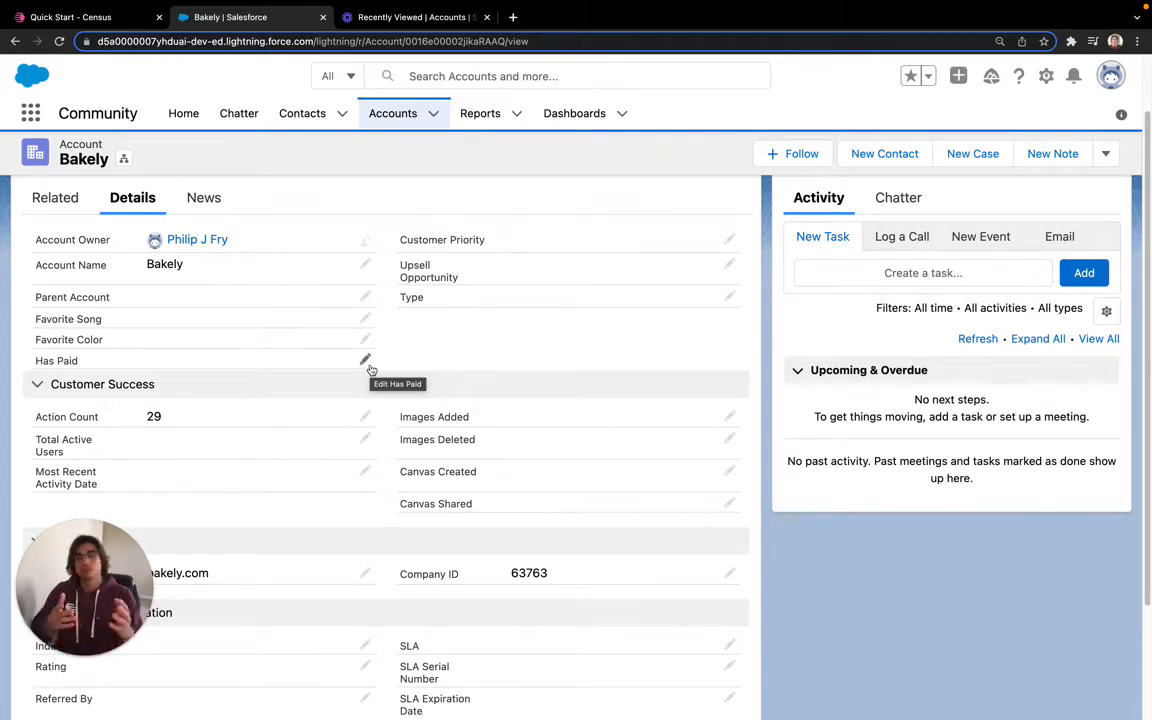
- From the quick start page, add Snowflake as a source and connect with the entered credentials
{"action": "left_click", "coordinate": [70, 17]}
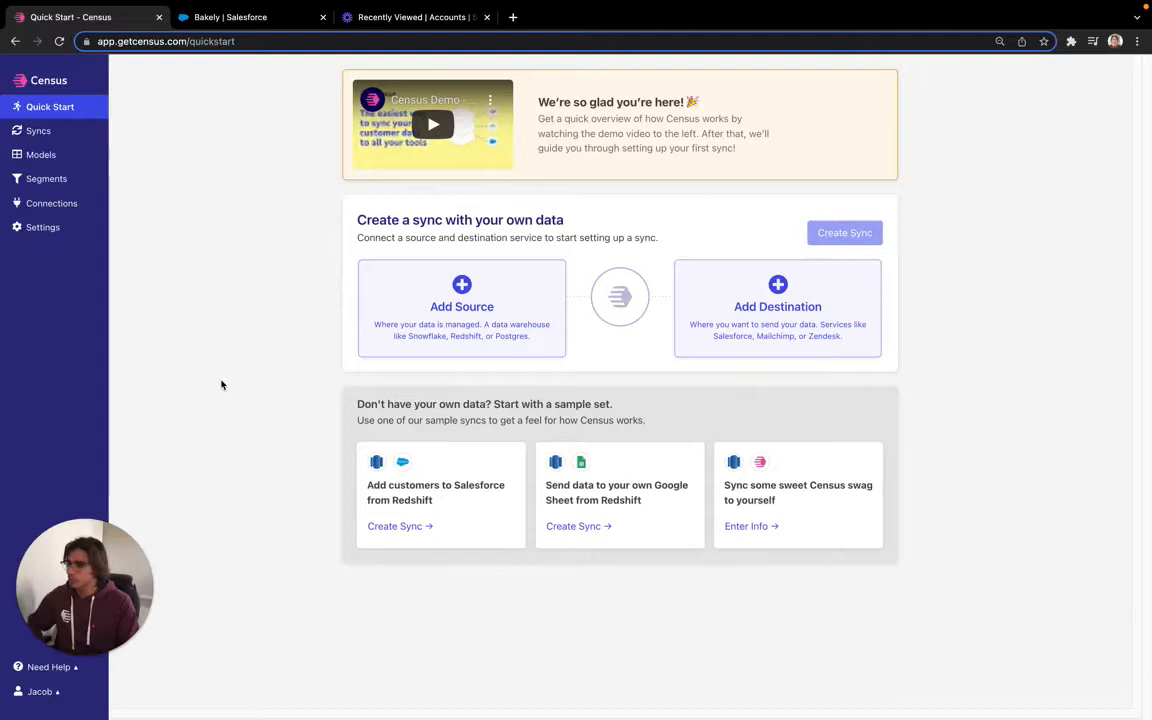
{"action": "mouse_move", "coordinate": [452, 318]}
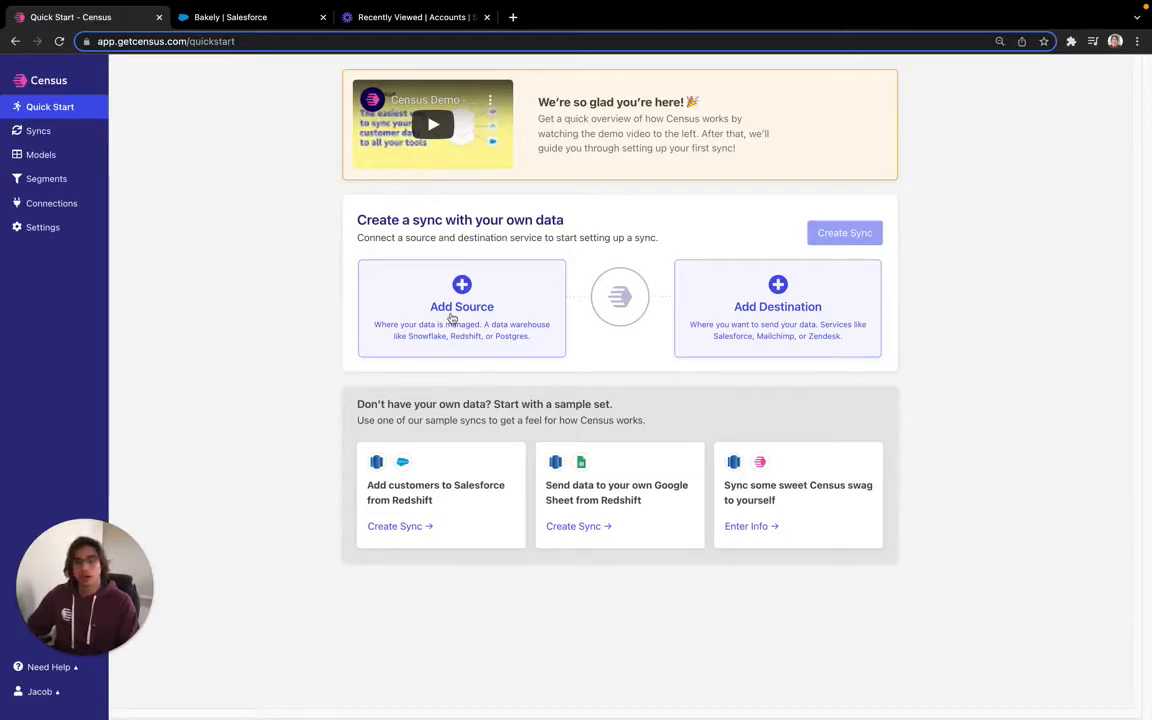
{"action": "left_click", "coordinate": [461, 306]}
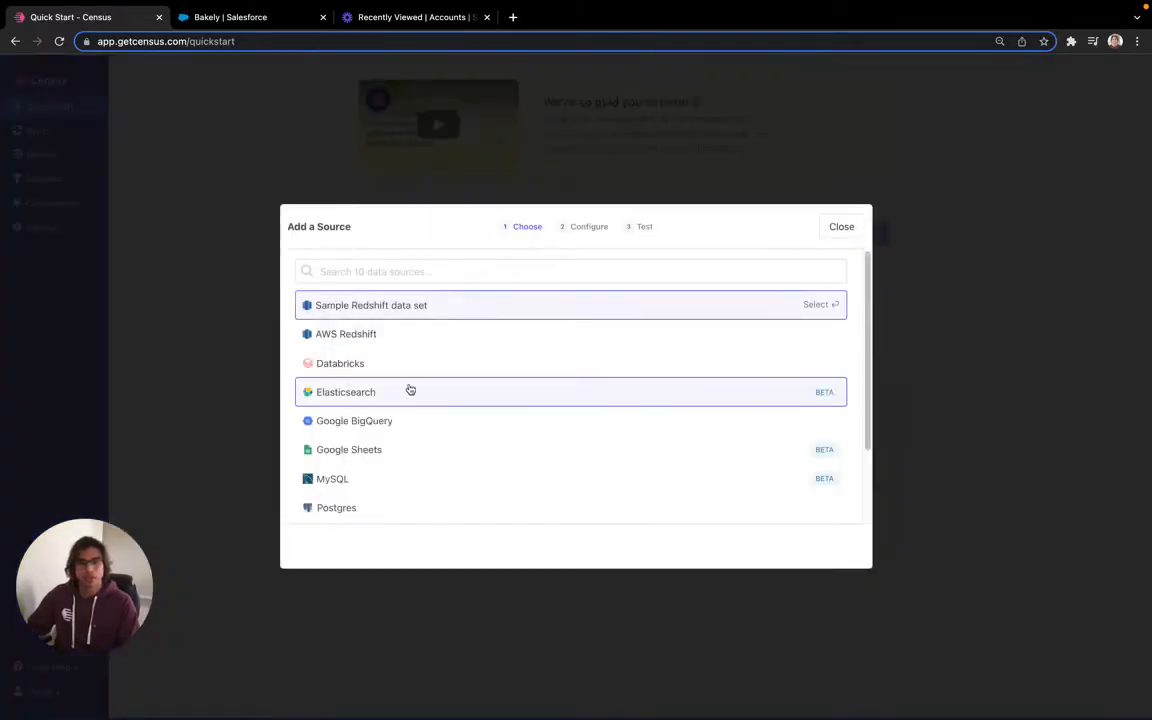
{"action": "left_click", "coordinate": [816, 304]}
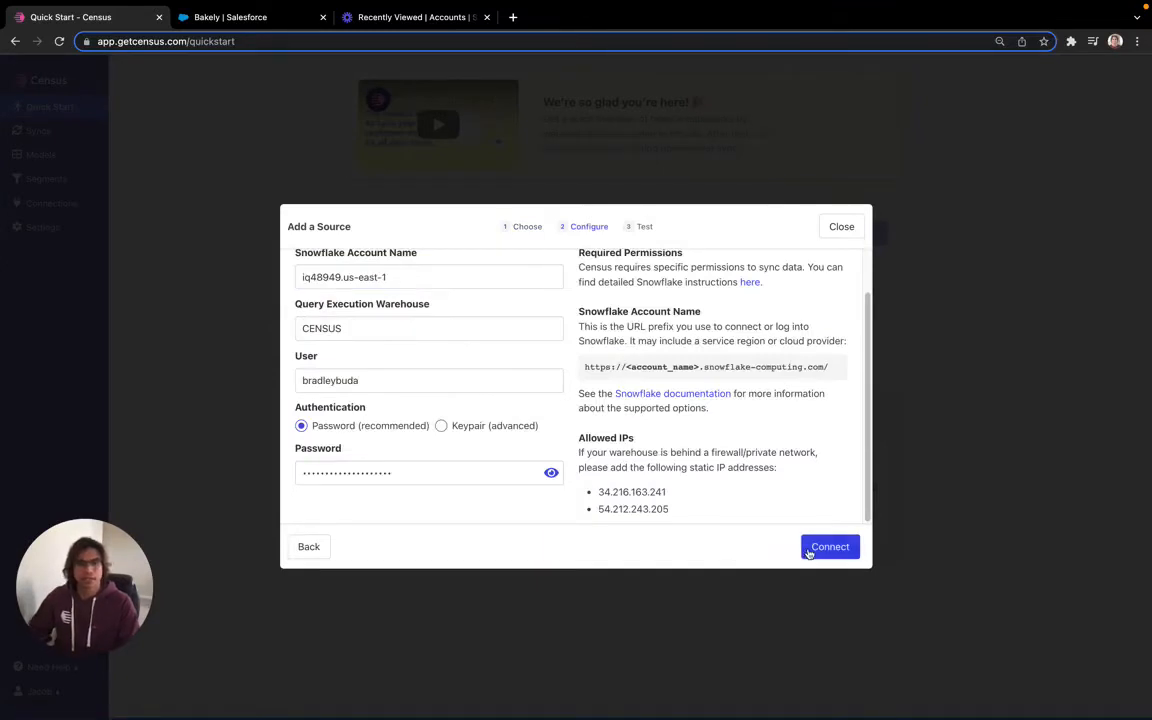
{"action": "left_click", "coordinate": [829, 546]}
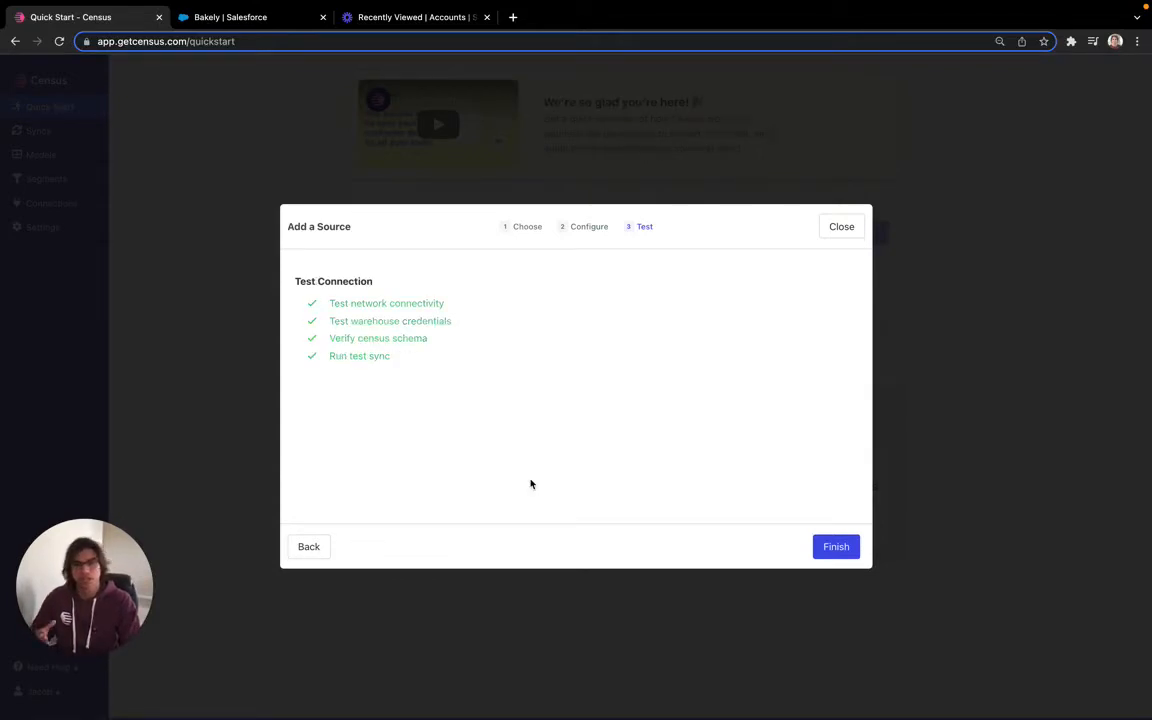
- Finish the Snowflake source, then add and authorize the Census Demo Salesforce destination
{"action": "left_click", "coordinate": [835, 546]}
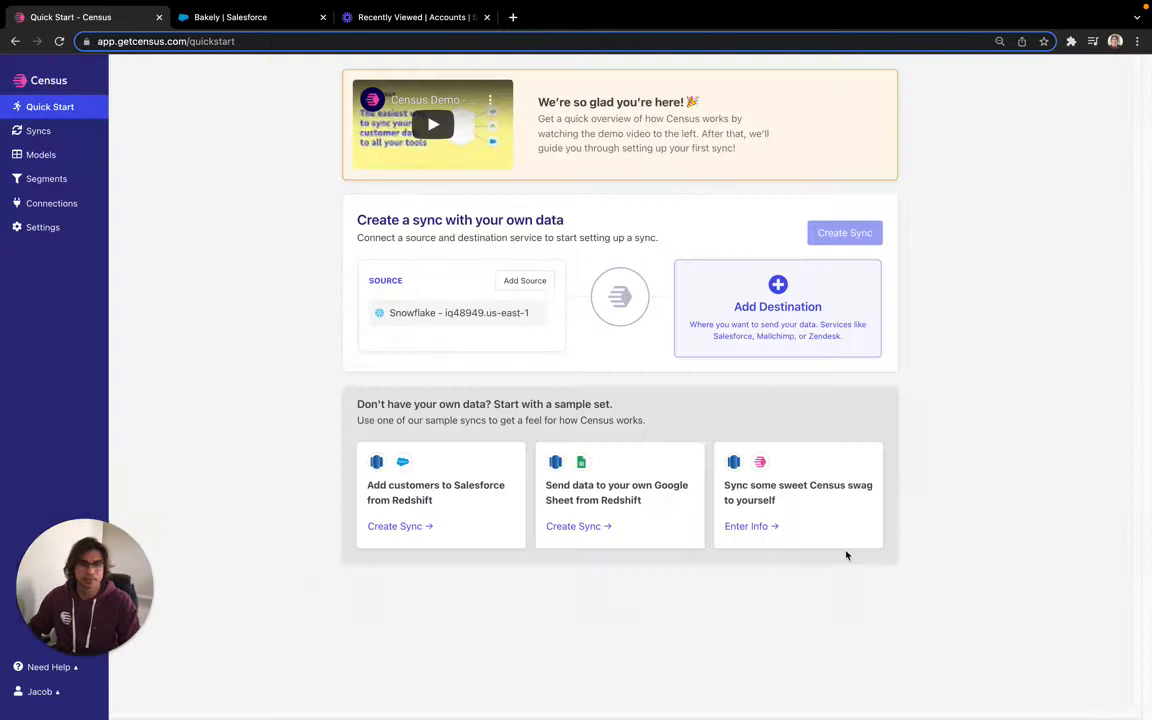
{"action": "mouse_move", "coordinate": [811, 307]}
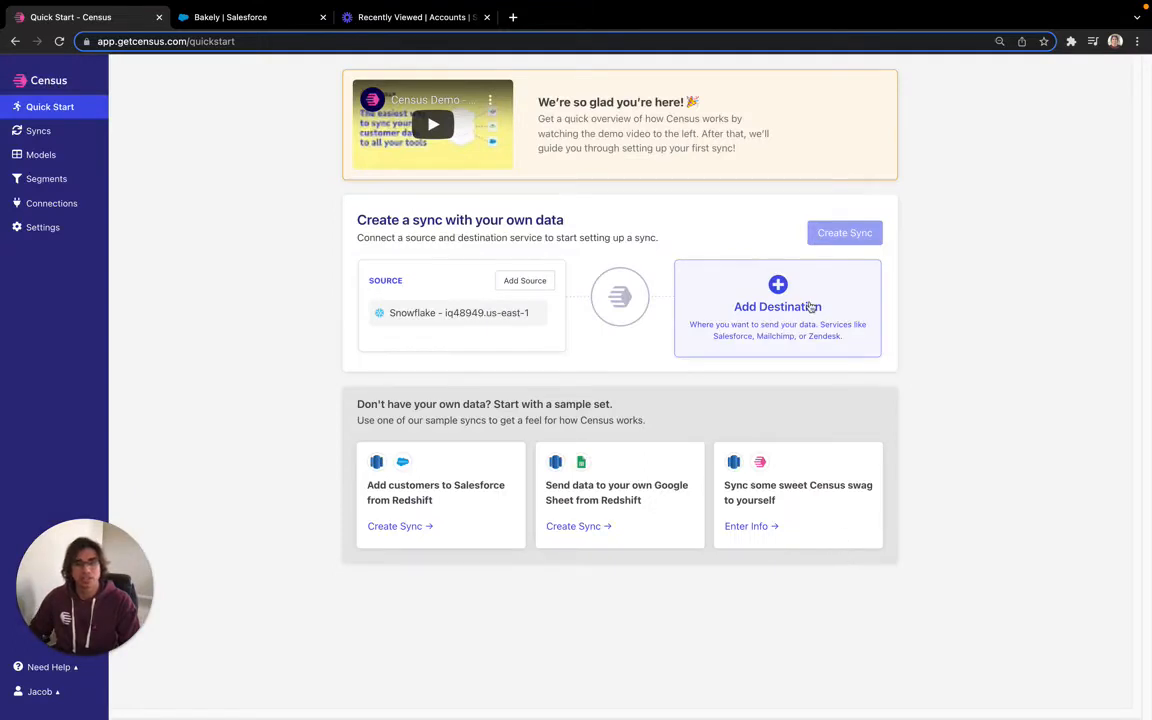
{"action": "left_click", "coordinate": [777, 306]}
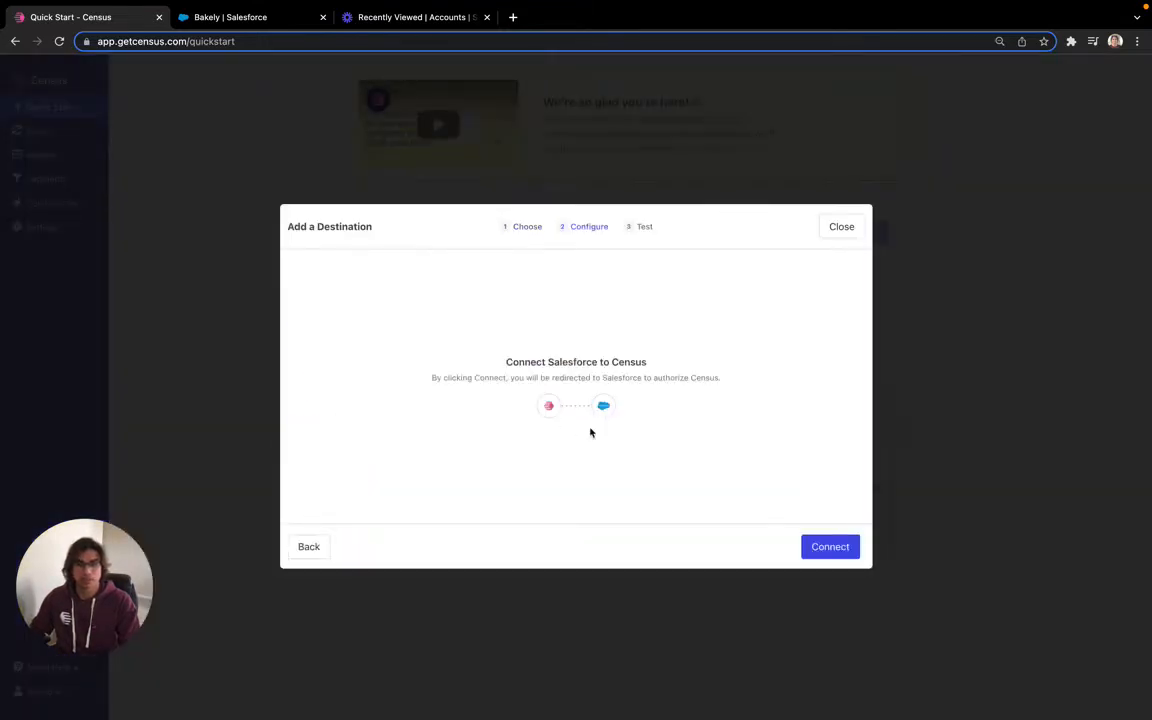
{"action": "left_click", "coordinate": [829, 547]}
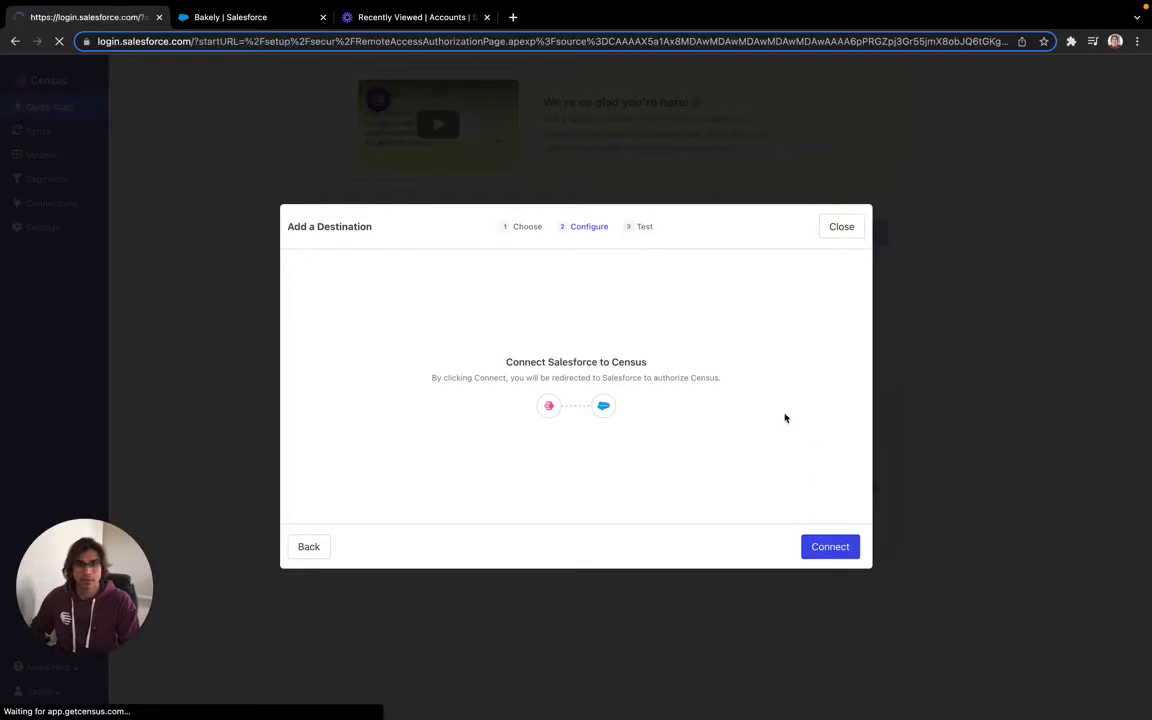
{"action": "left_click", "coordinate": [830, 546]}
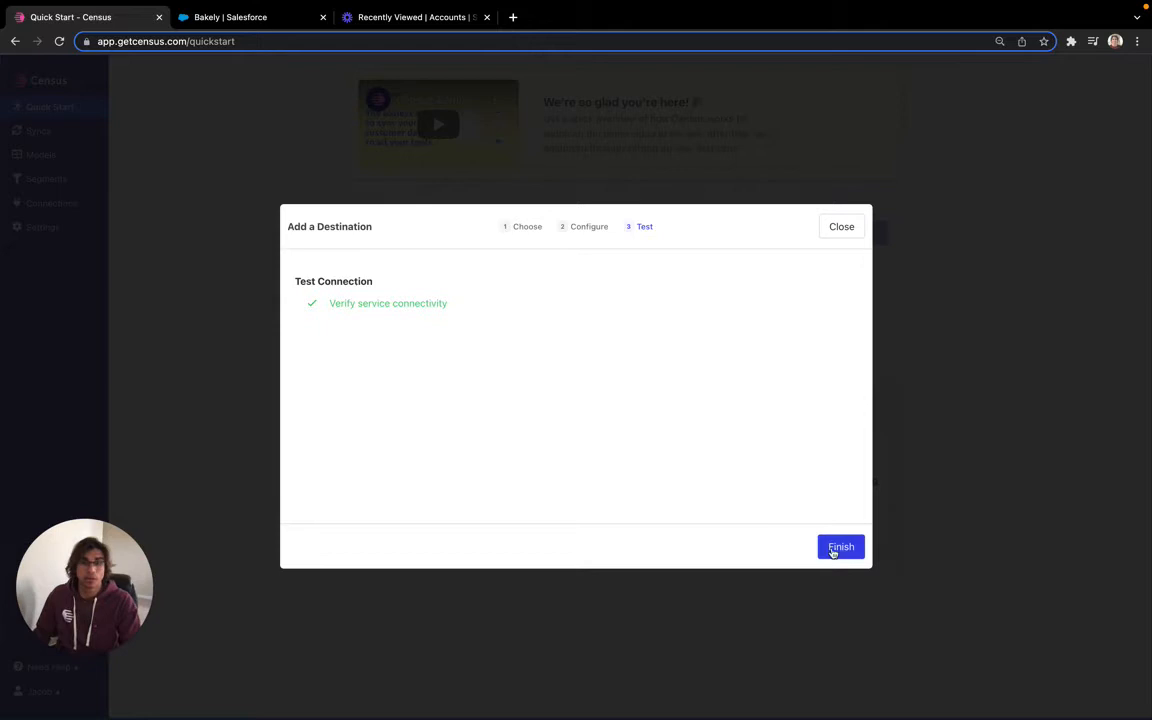
{"action": "left_click", "coordinate": [840, 547]}
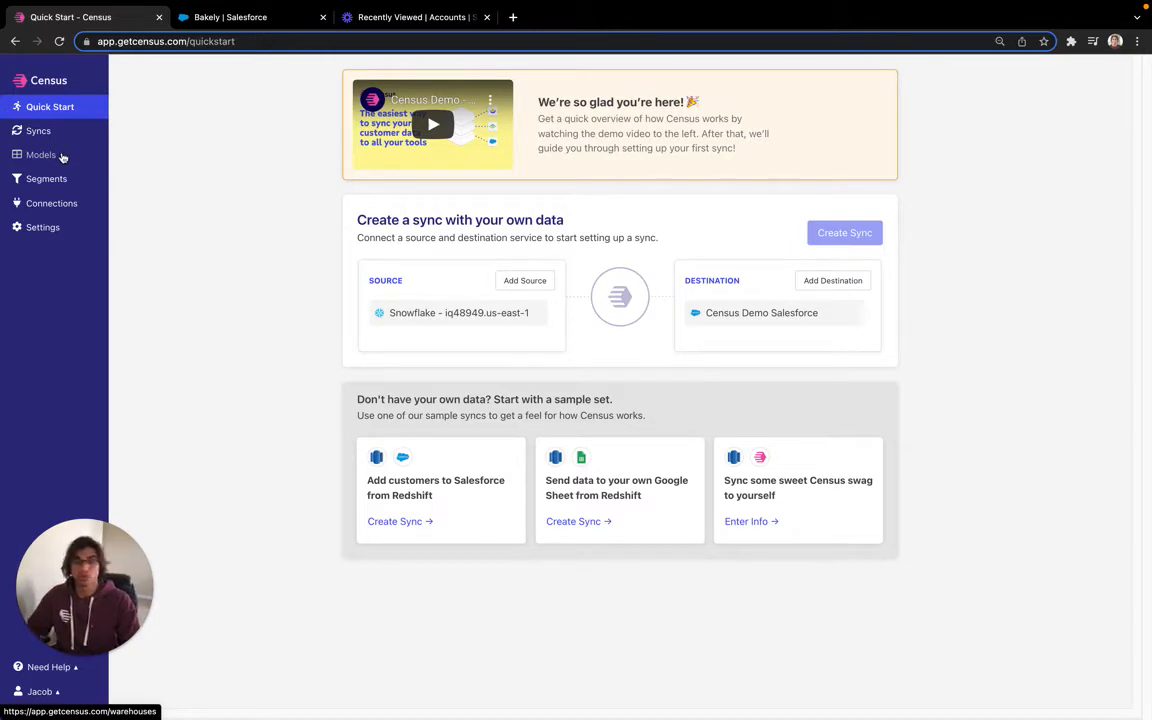
- Create a new SQL model with SELECT * FROM demo_db.CENSUS.salesforce_demo_table
{"action": "left_click", "coordinate": [41, 154]}
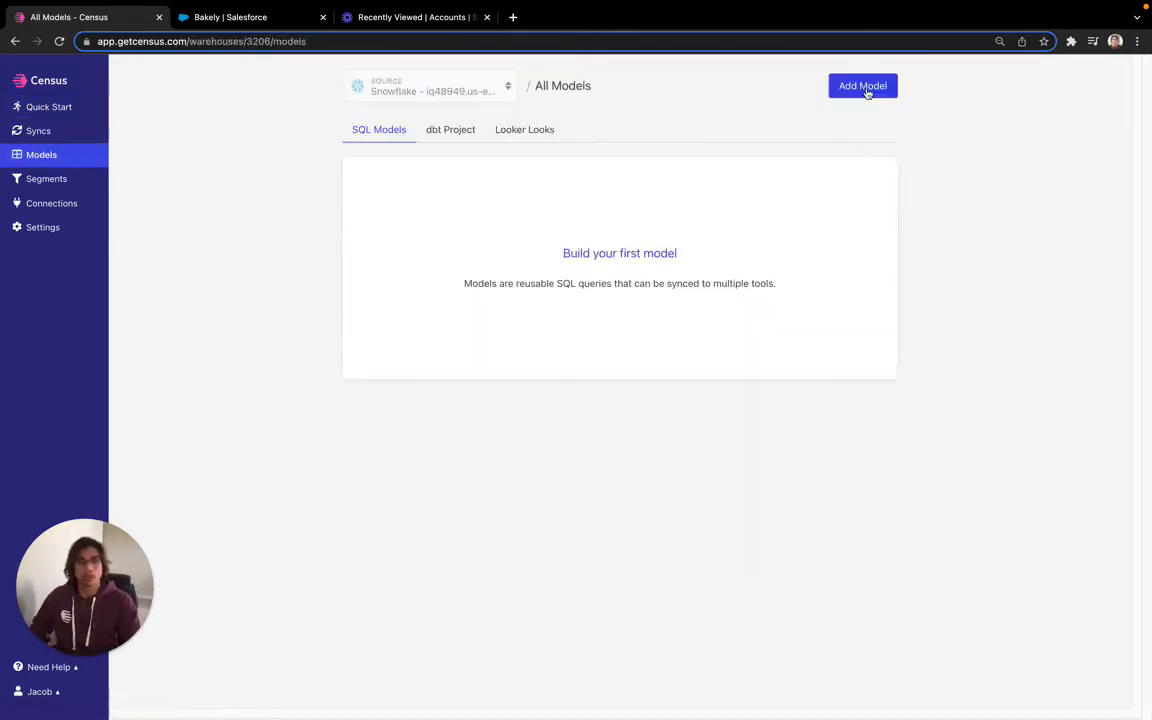
{"action": "left_click", "coordinate": [862, 85]}
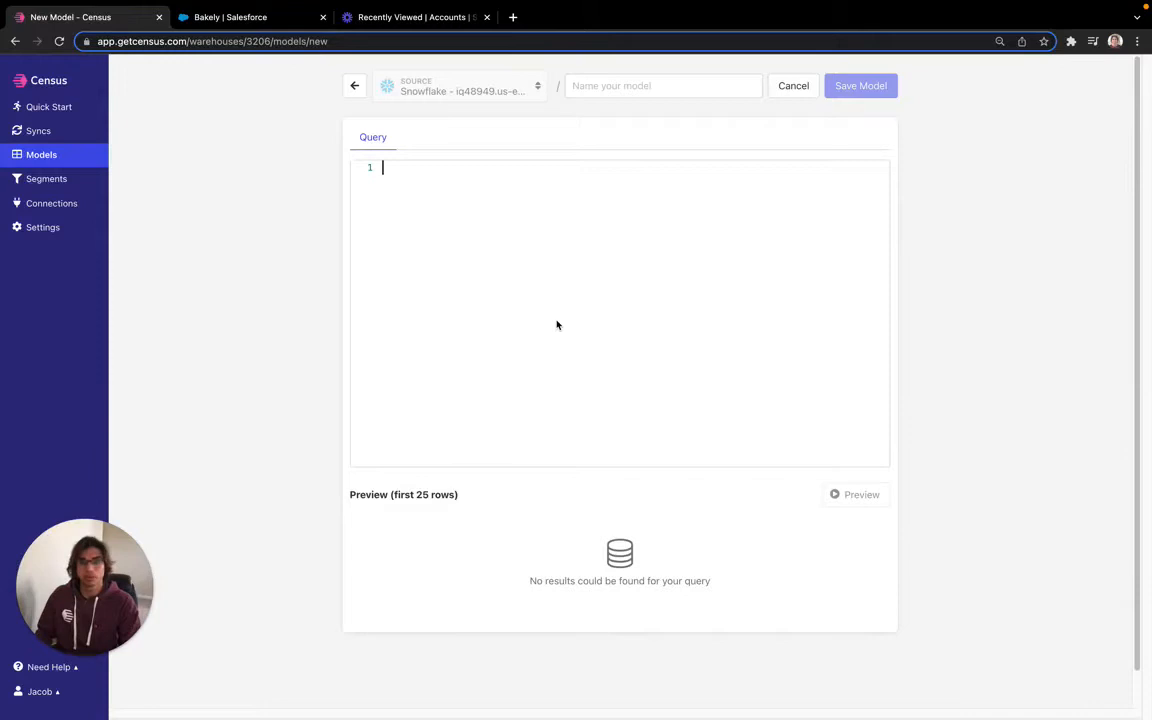
{"action": "type", "text": "SELECT * FROM demo_db.CENSUS.salesforce_demo_table"}
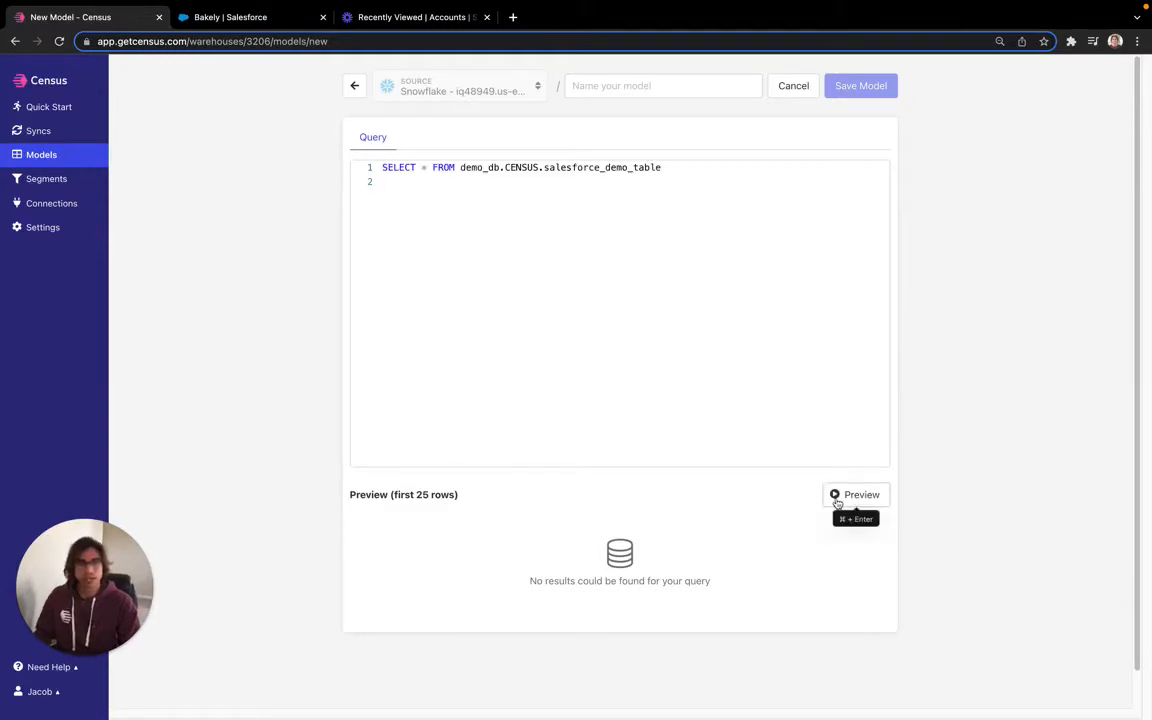
{"action": "mouse_move", "coordinate": [614, 148]}
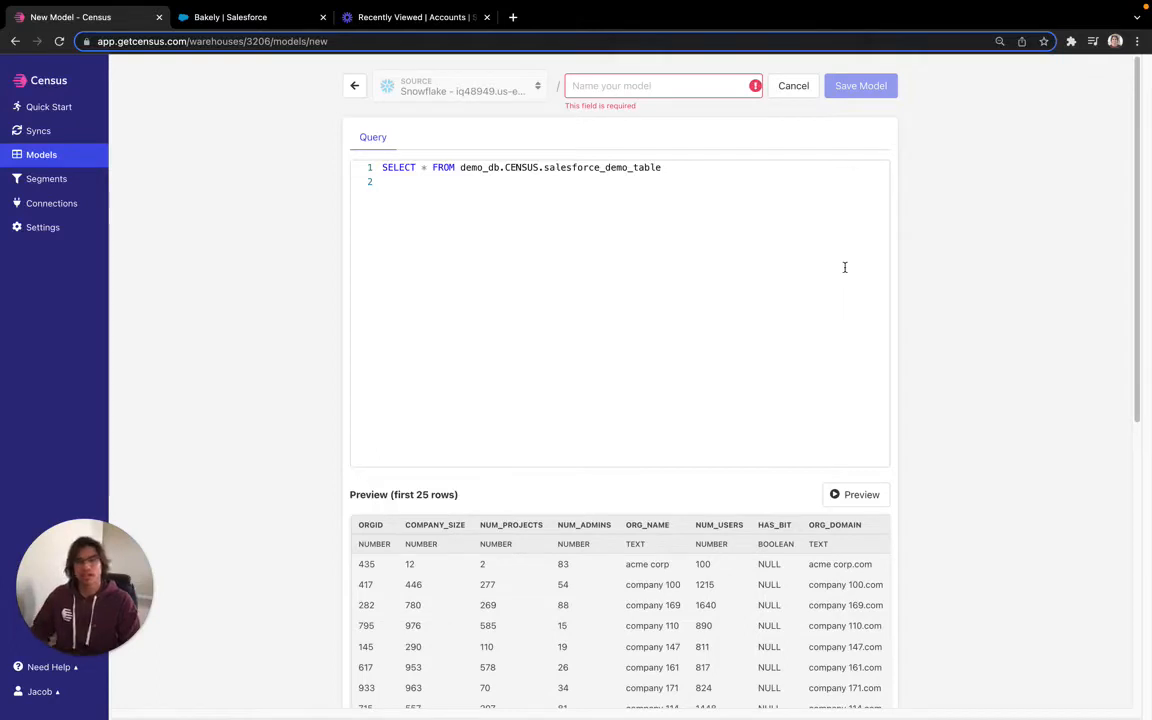
- Name the model 'Practice' and save it
{"action": "left_click", "coordinate": [660, 85]}
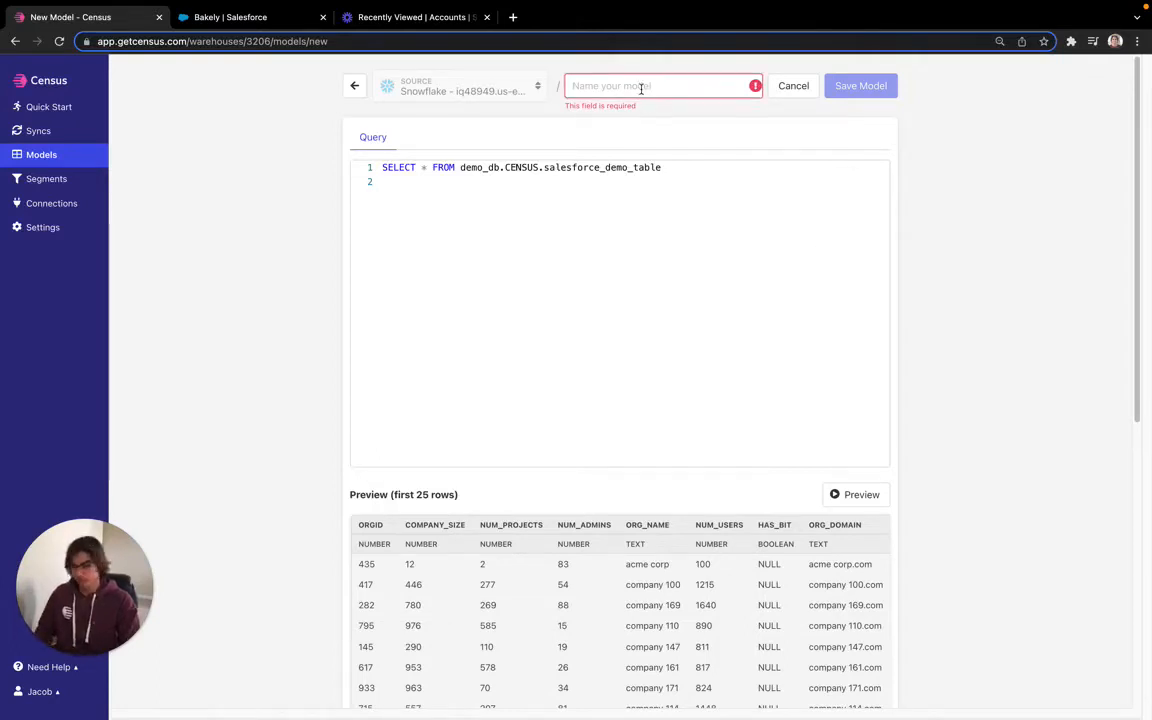
{"action": "mouse_move", "coordinate": [623, 295]}
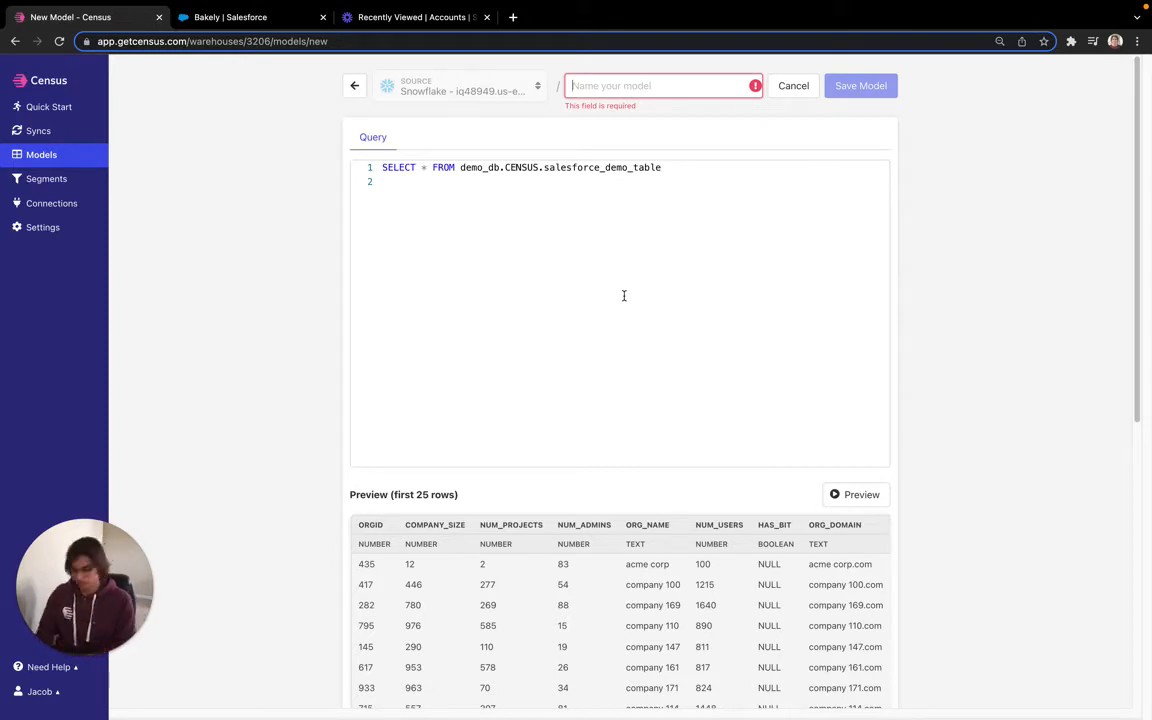
{"action": "type", "text": "Practice"}
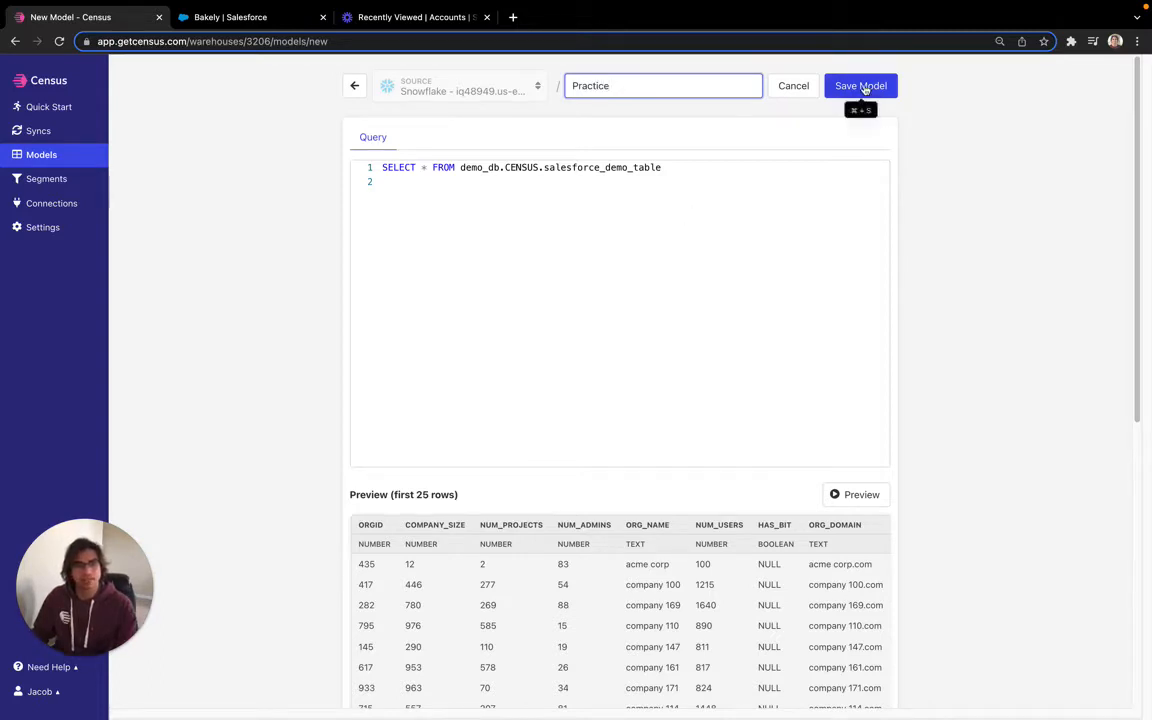
{"action": "left_click", "coordinate": [860, 85]}
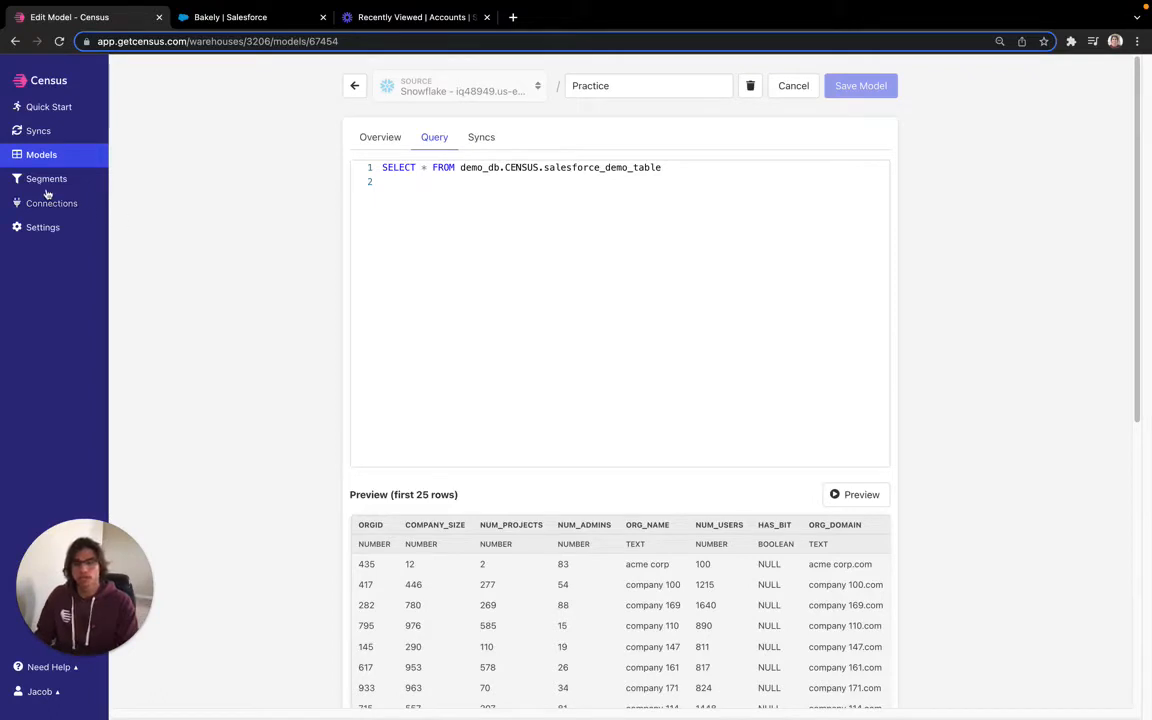
- Add a sync choosing the Practice model as source and Salesforce Account as object
{"action": "left_click", "coordinate": [38, 130]}
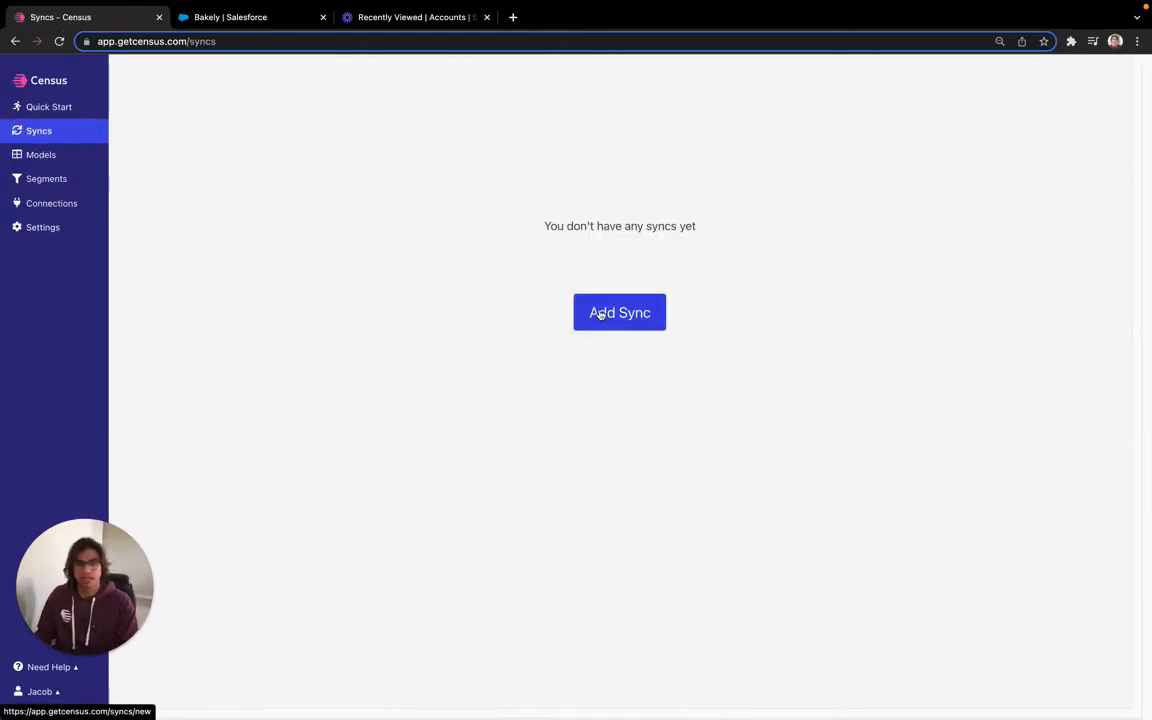
{"action": "left_click", "coordinate": [619, 312]}
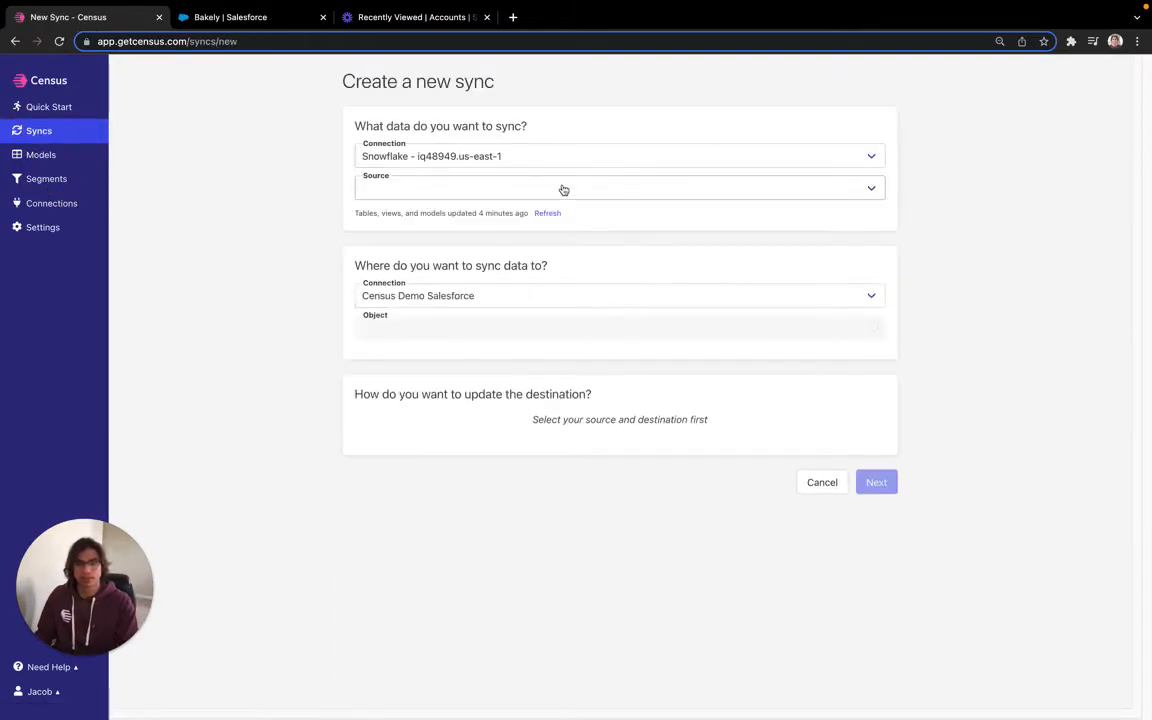
{"action": "left_click", "coordinate": [619, 188]}
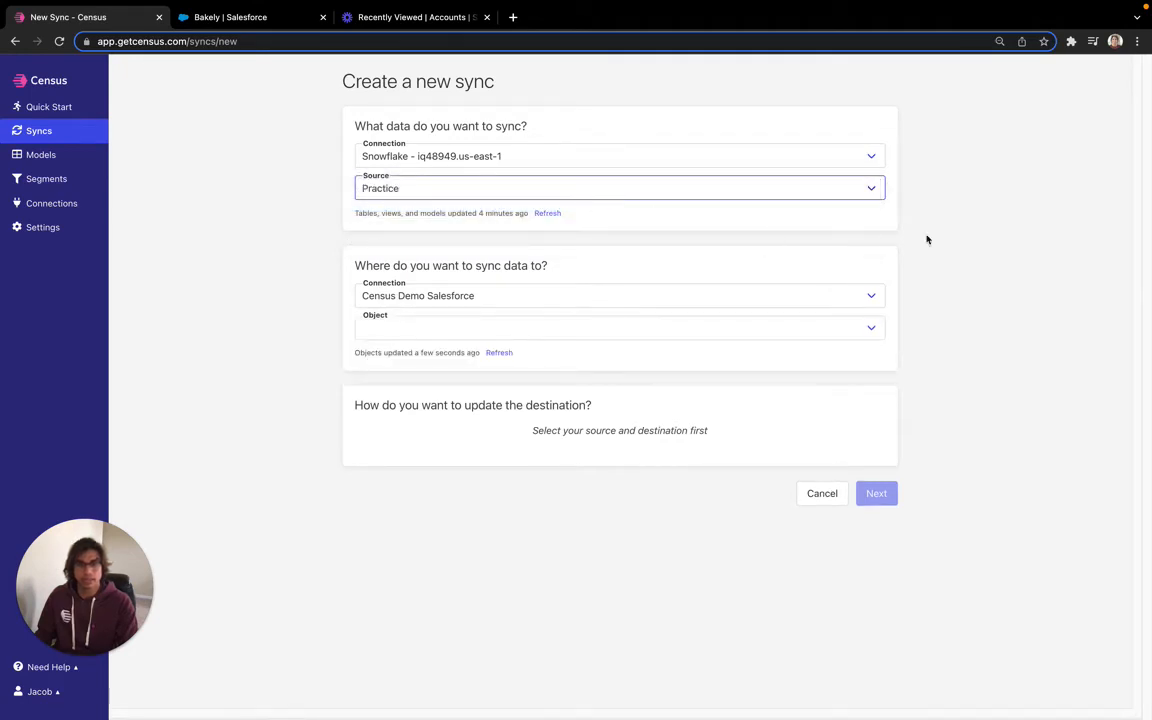
{"action": "left_click", "coordinate": [619, 328]}
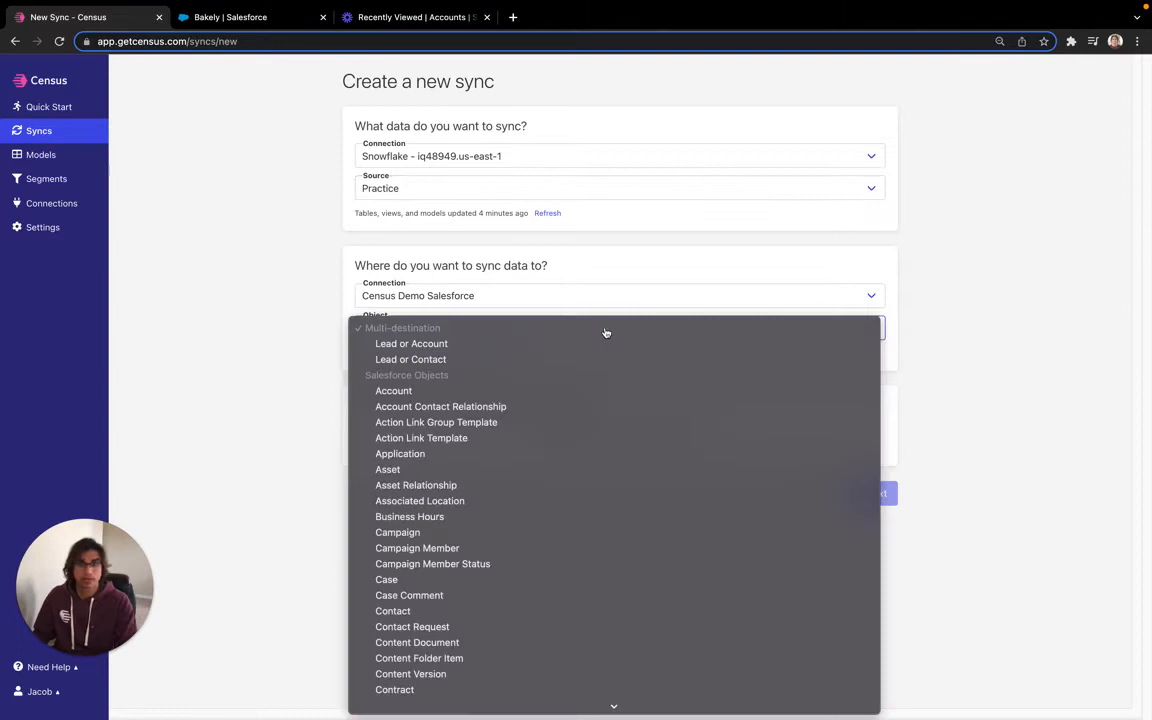
{"action": "left_click", "coordinate": [393, 390]}
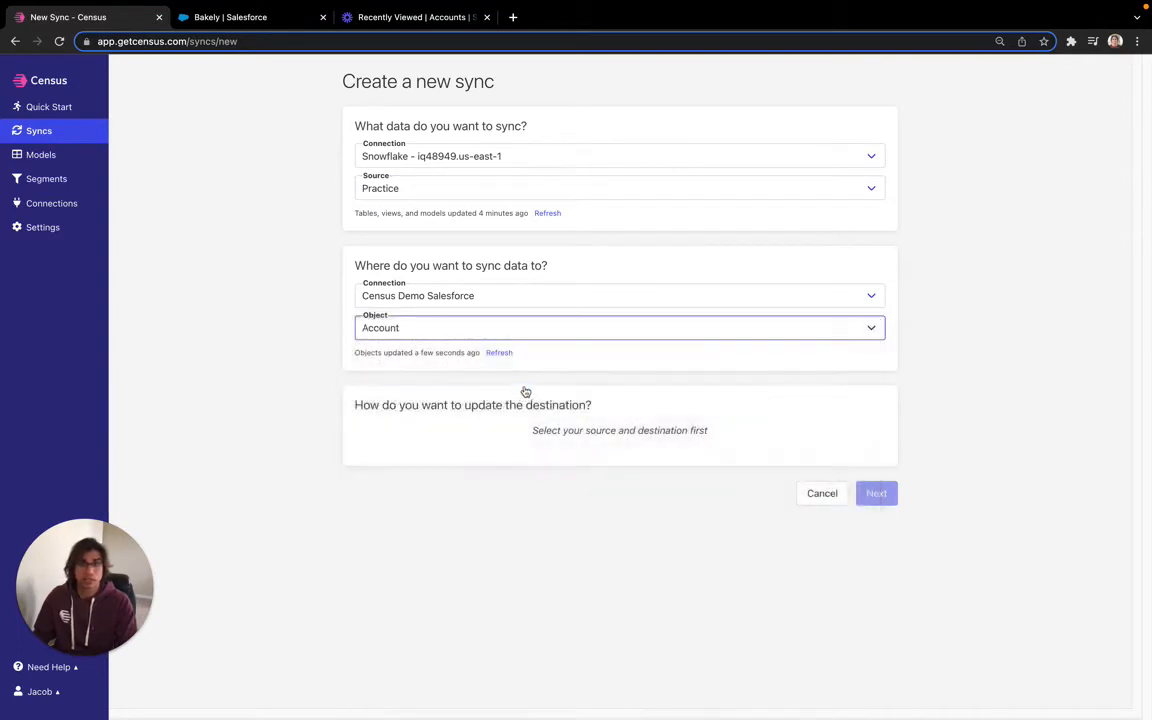
- Pair Practice ORGID with the Salesforce Account Company ID for record matching
{"action": "scroll", "scroll_direction": "down", "scroll_amount": 3}
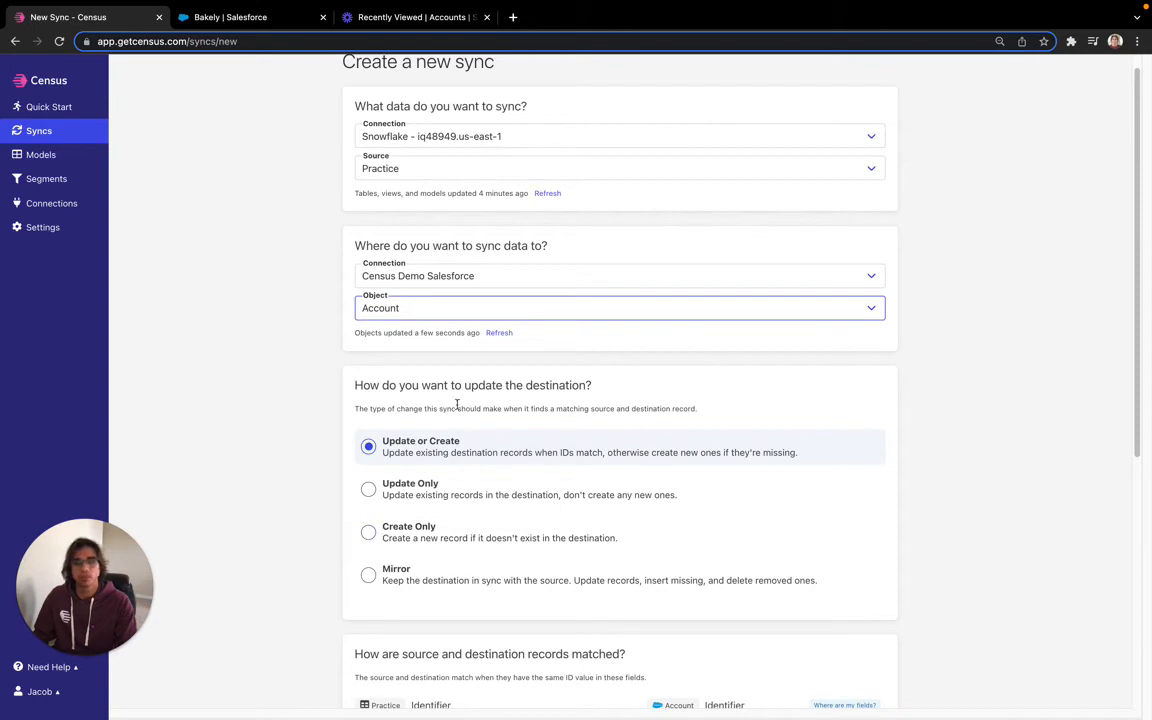
{"action": "scroll", "scroll_direction": "down", "scroll_amount": 3}
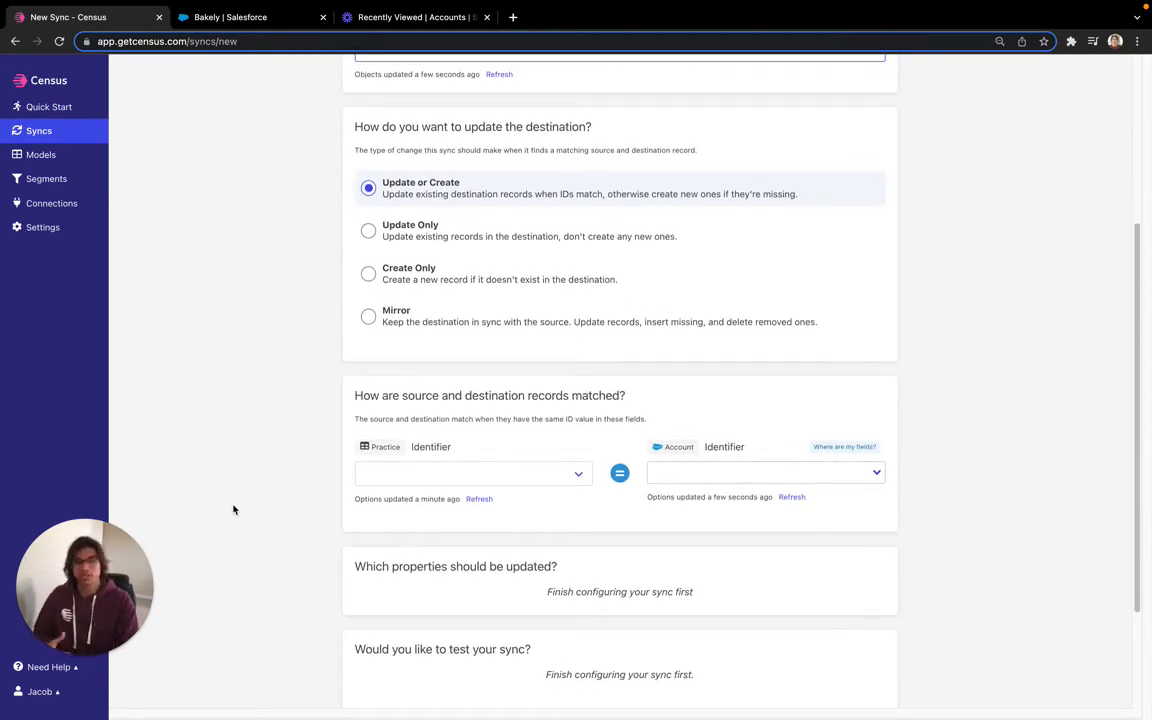
{"action": "mouse_move", "coordinate": [392, 493]}
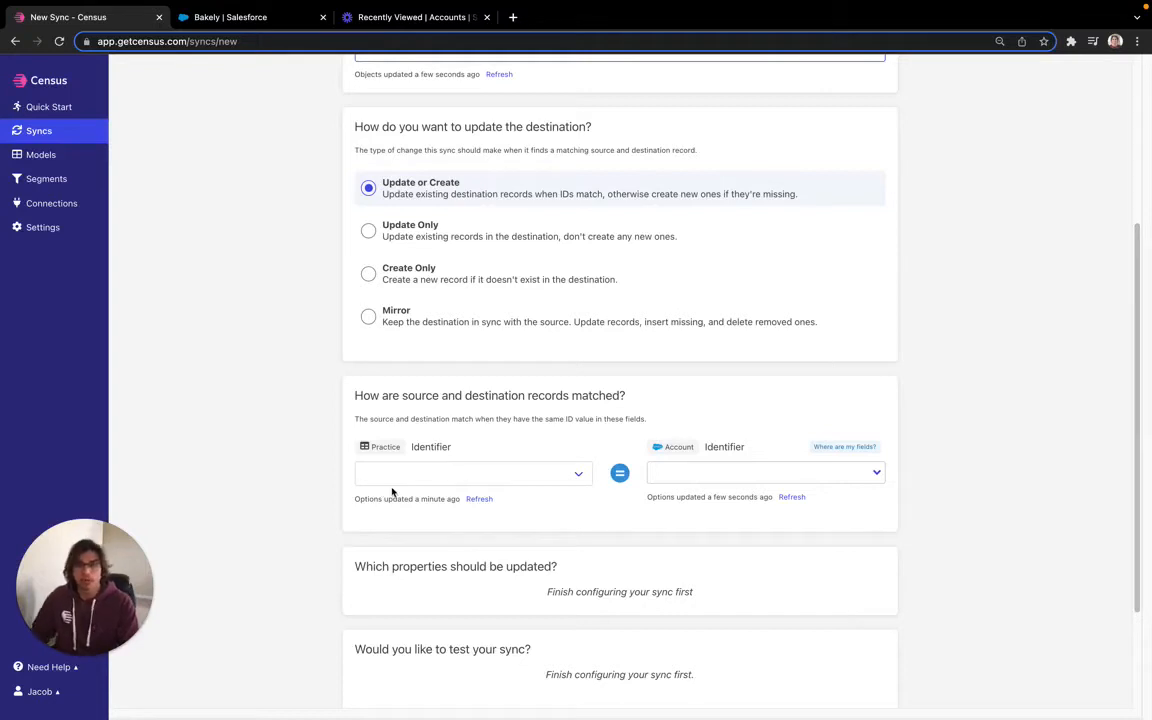
{"action": "scroll", "scroll_direction": "down", "scroll_amount": 3}
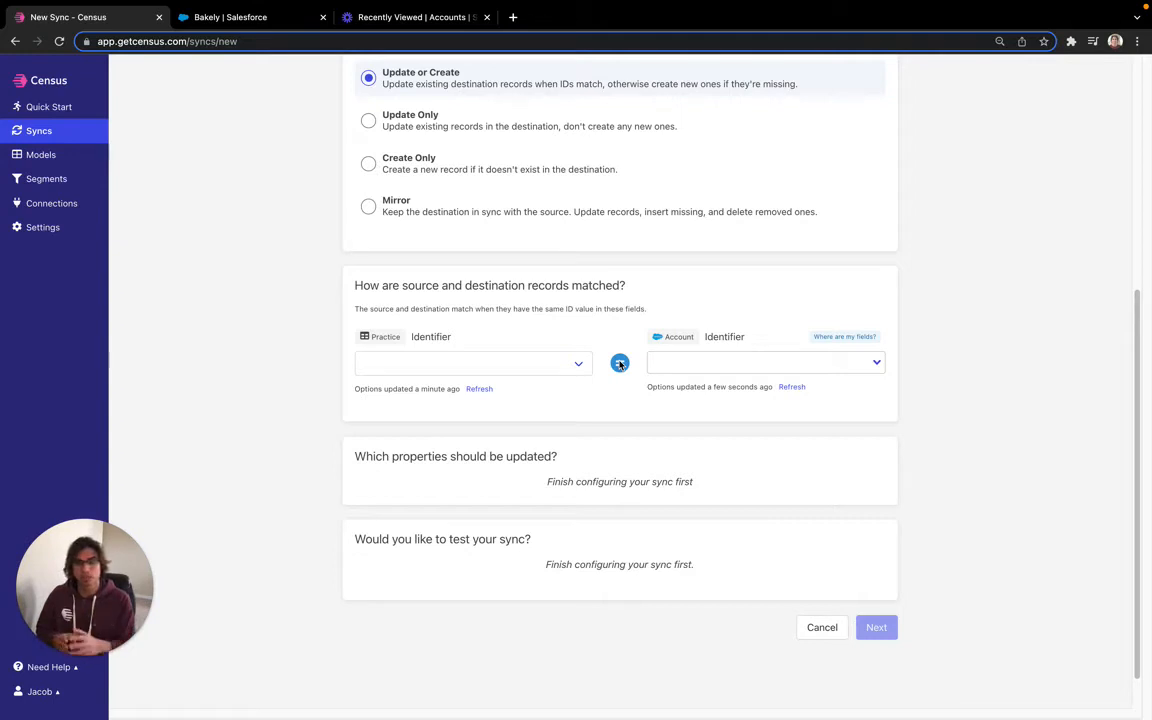
{"action": "left_click", "coordinate": [473, 362]}
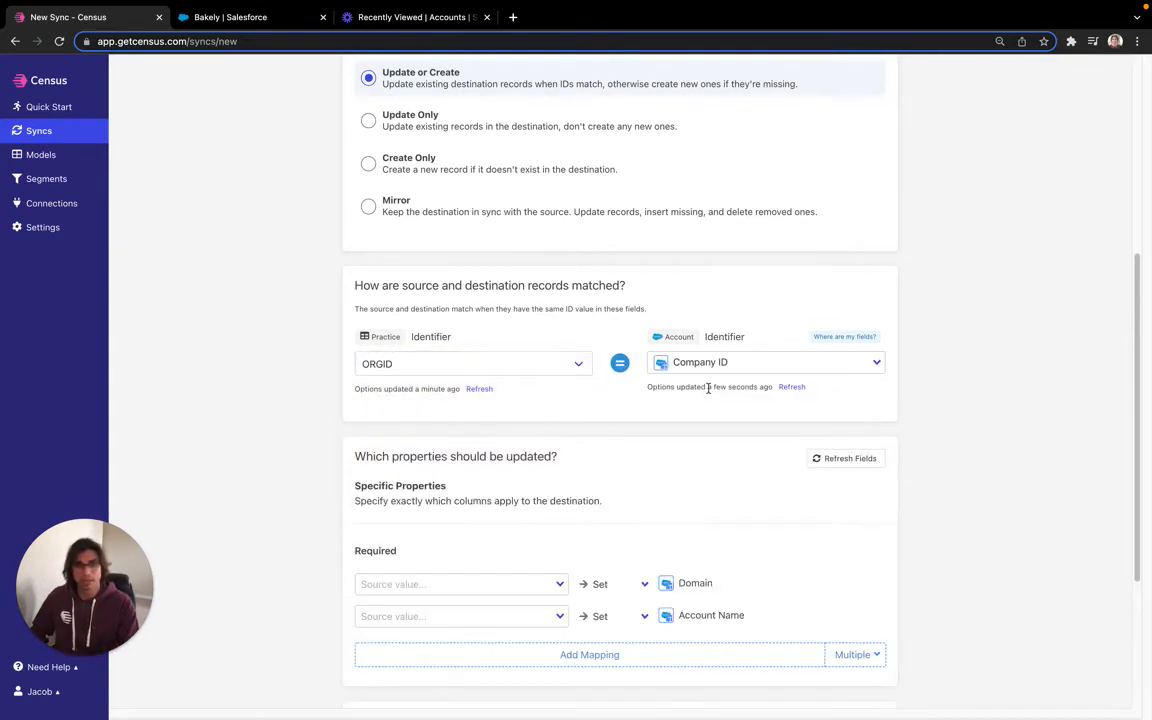
- Fill the Account Name mapping from the ORG_NAME column
{"action": "scroll", "scroll_direction": "down", "scroll_amount": 3}
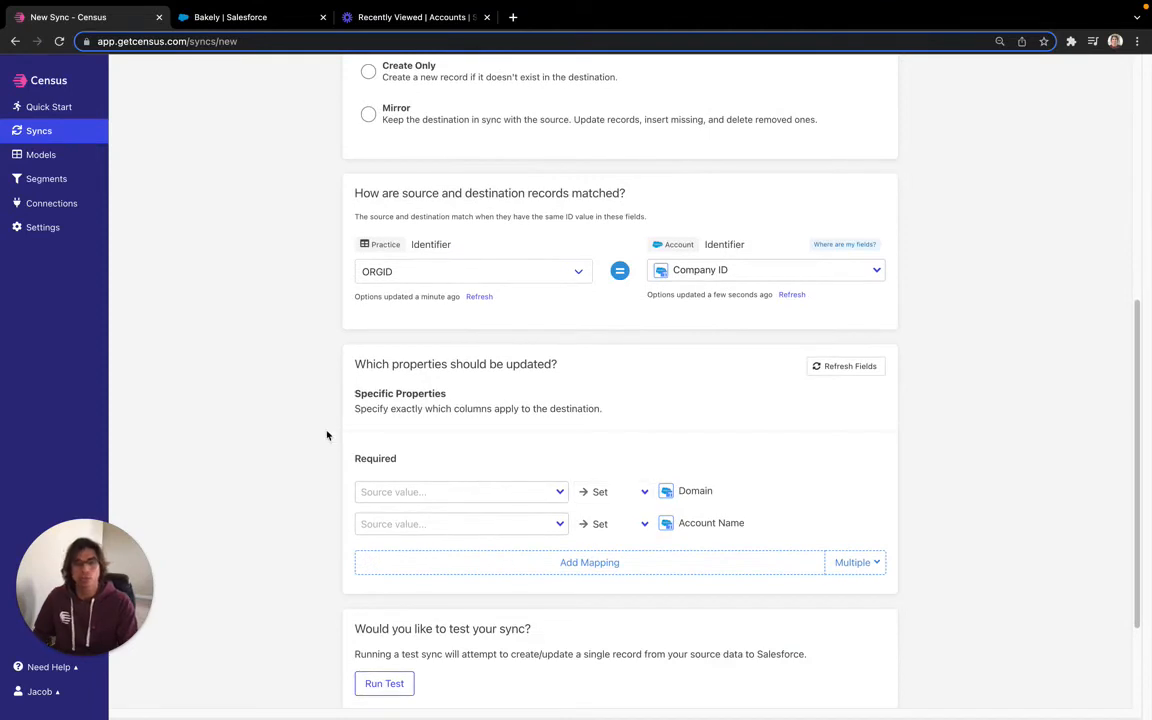
{"action": "scroll", "scroll_direction": "down", "scroll_amount": 3}
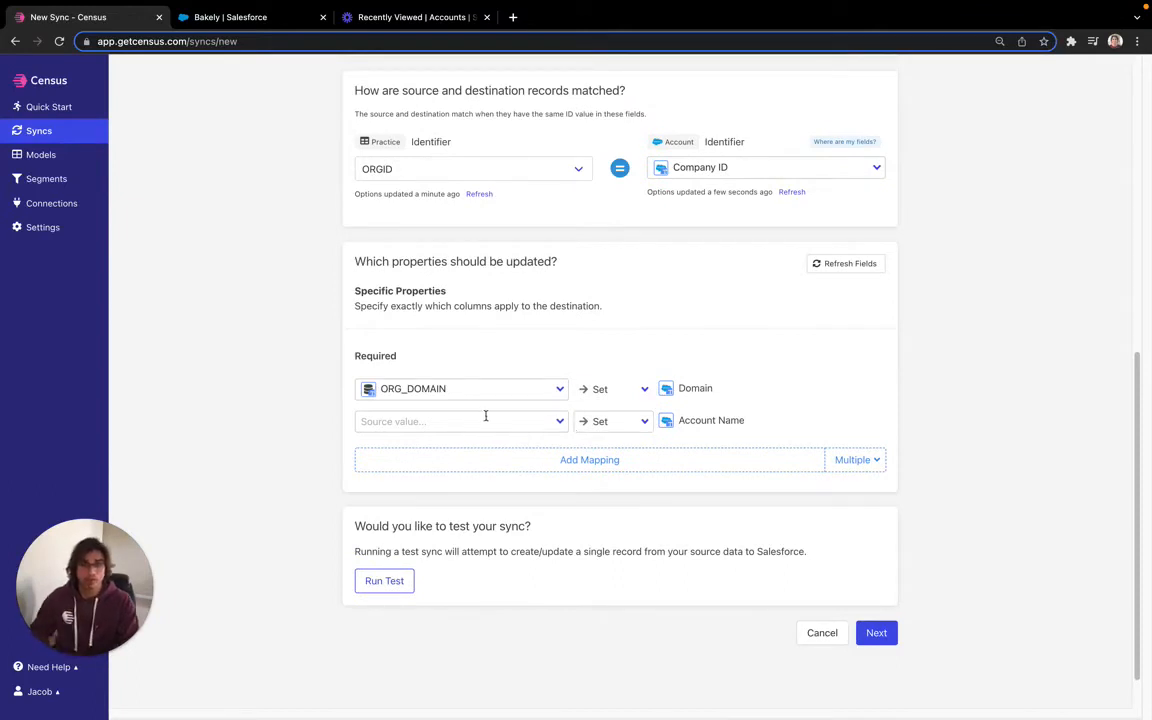
{"action": "left_click", "coordinate": [460, 421]}
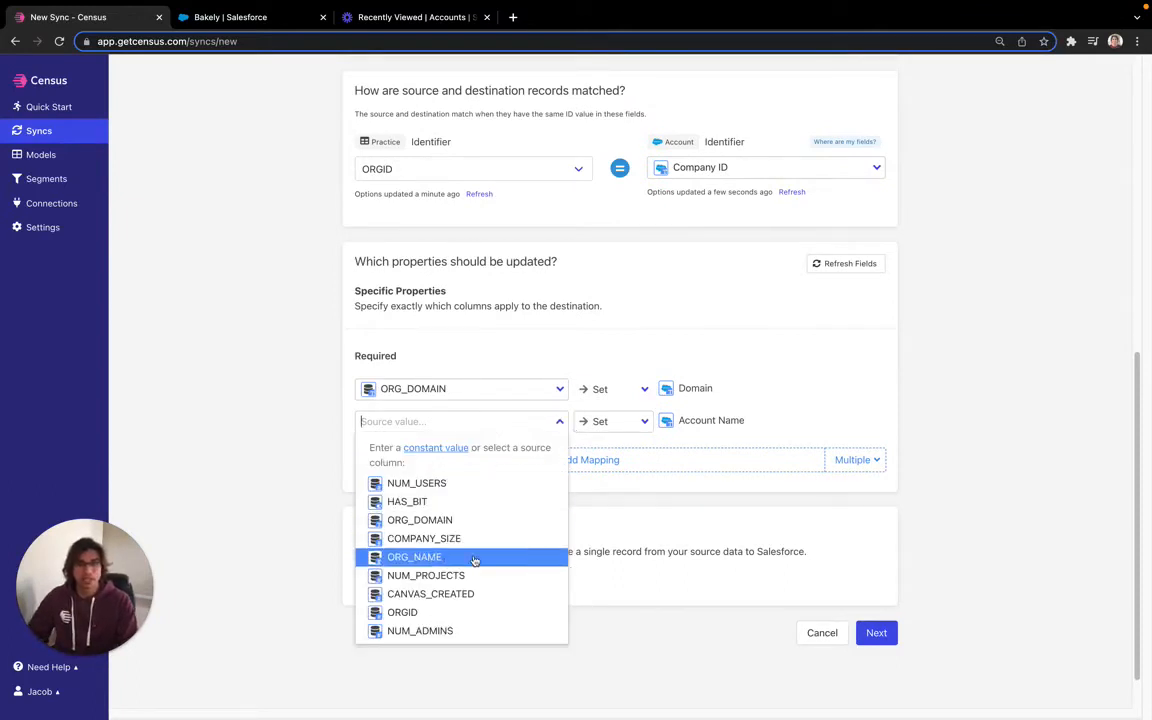
{"action": "left_click", "coordinate": [414, 557]}
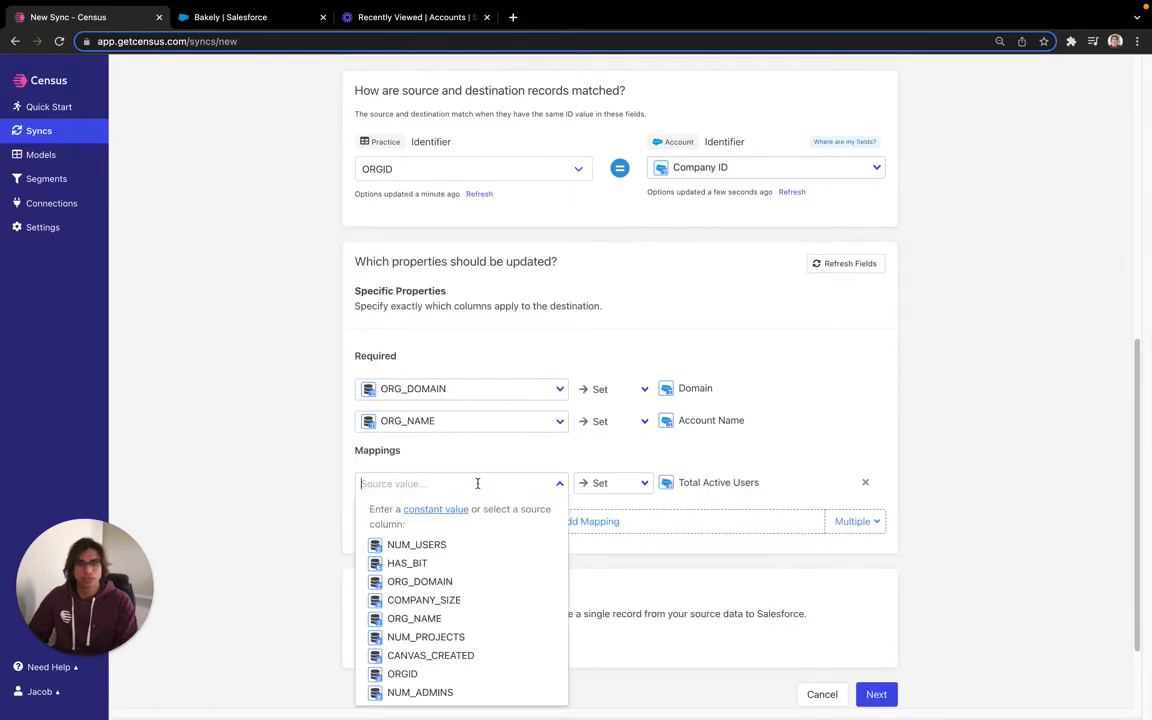
{"action": "mouse_move", "coordinate": [430, 655]}
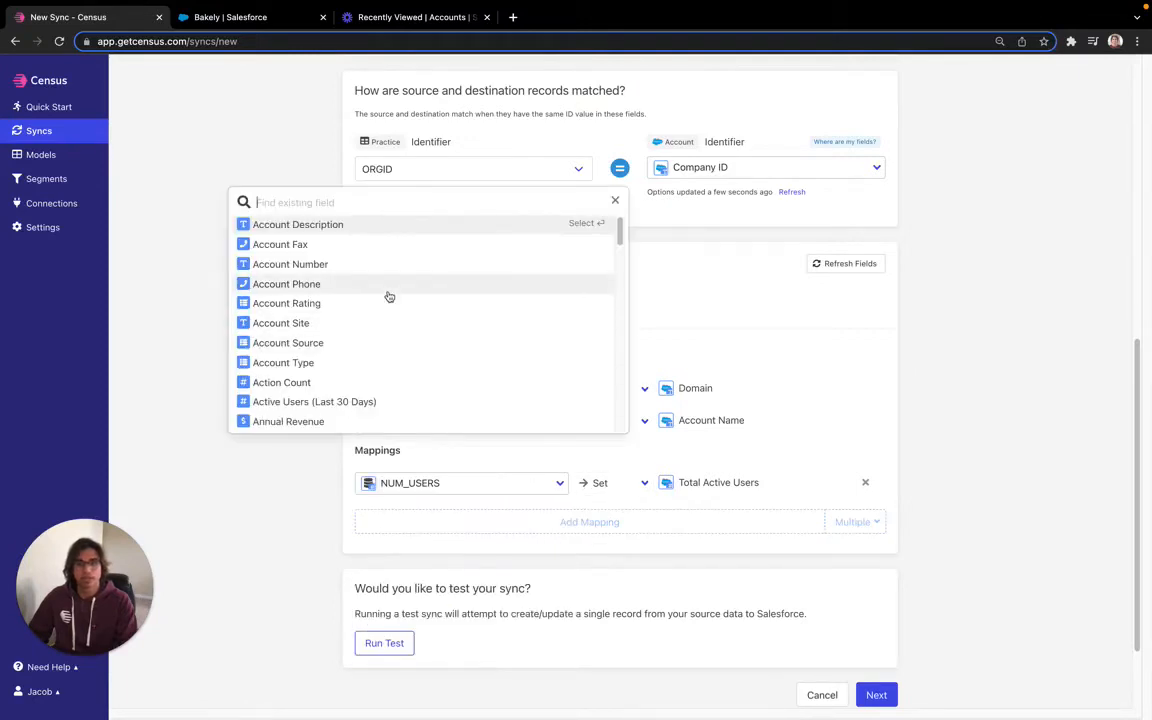
- Add mappings for Images Added and a constant 9999999 Account Phone
{"action": "type", "text": "imag"}
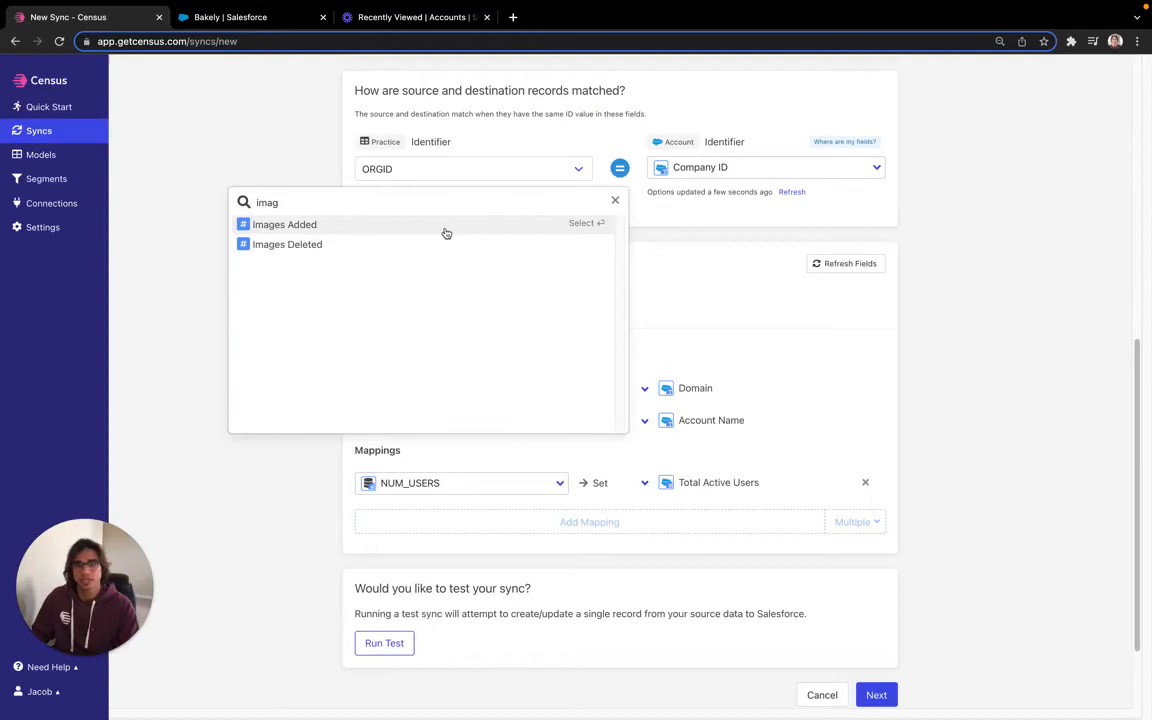
{"action": "left_click", "coordinate": [284, 224]}
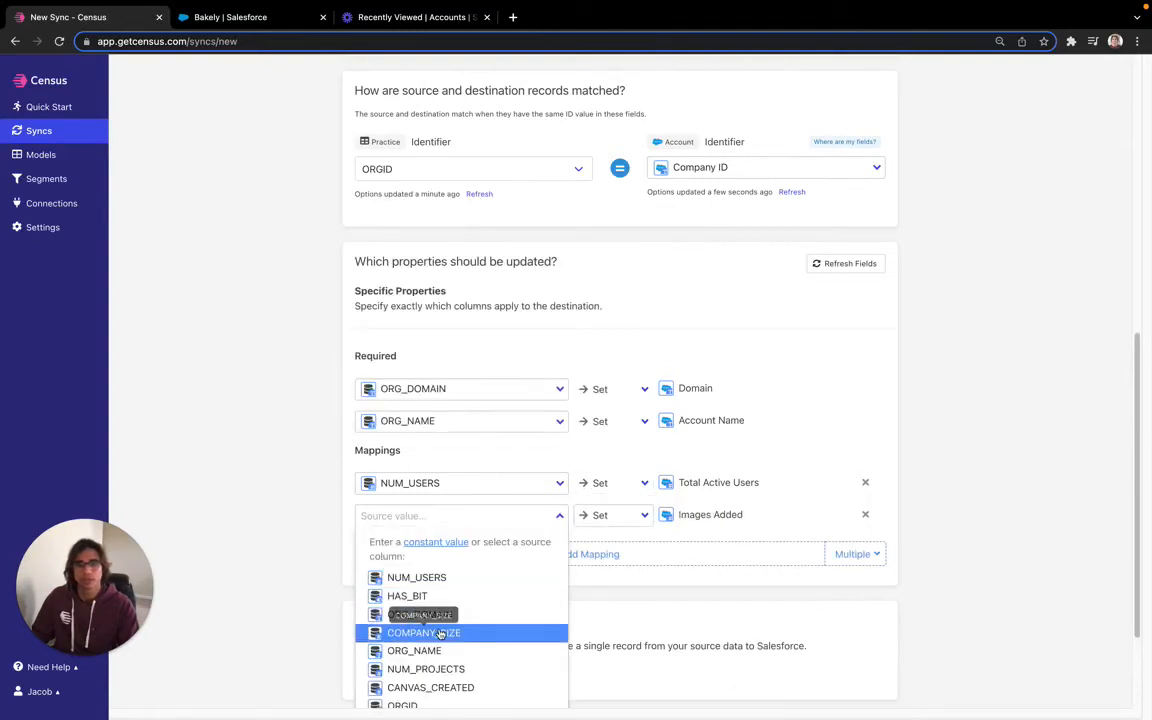
{"action": "mouse_move", "coordinate": [462, 669]}
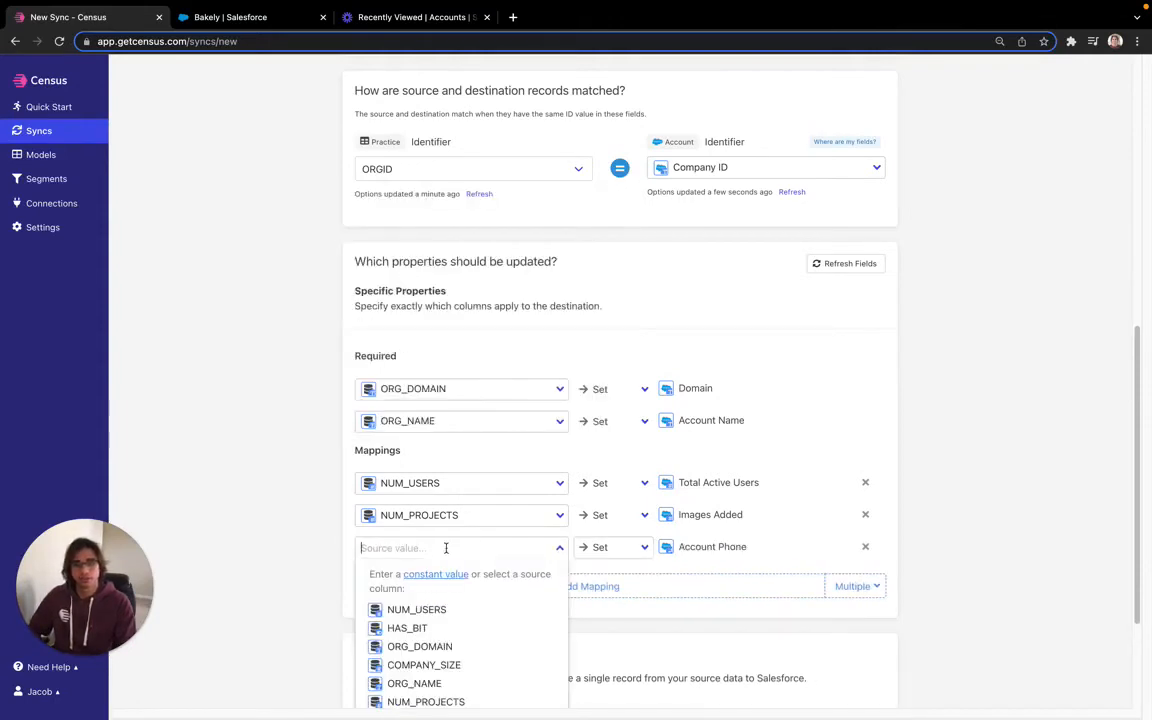
{"action": "type", "text": "999999"}
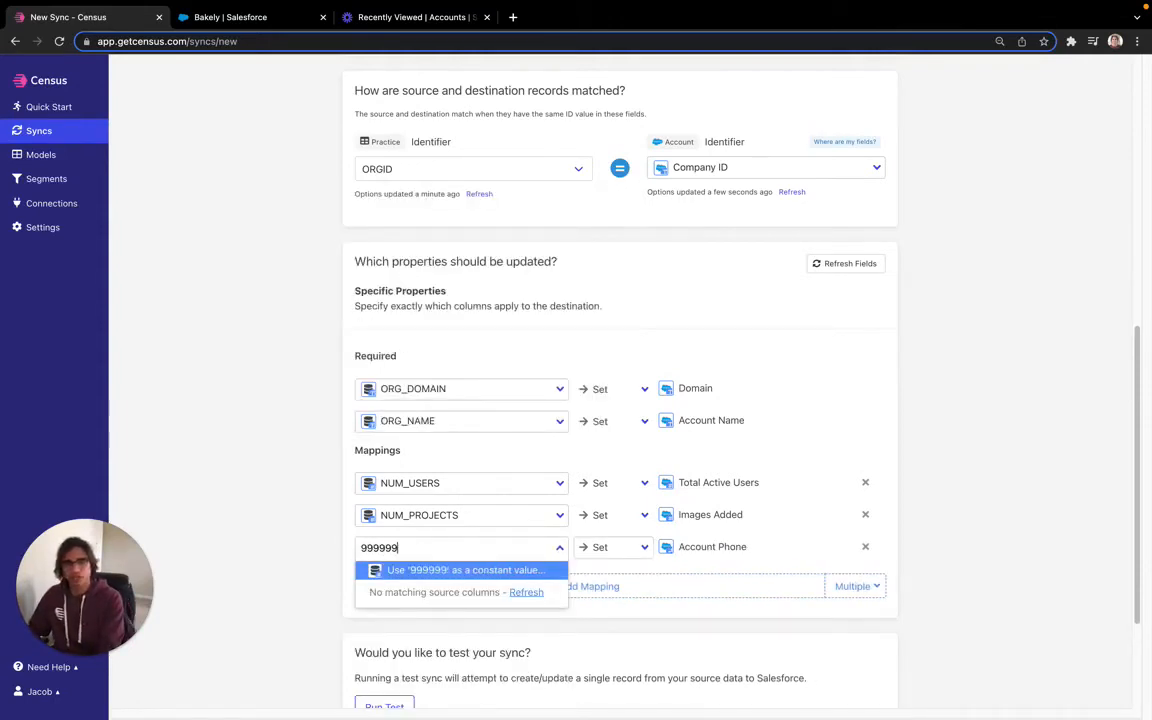
{"action": "type", "text": "9"}
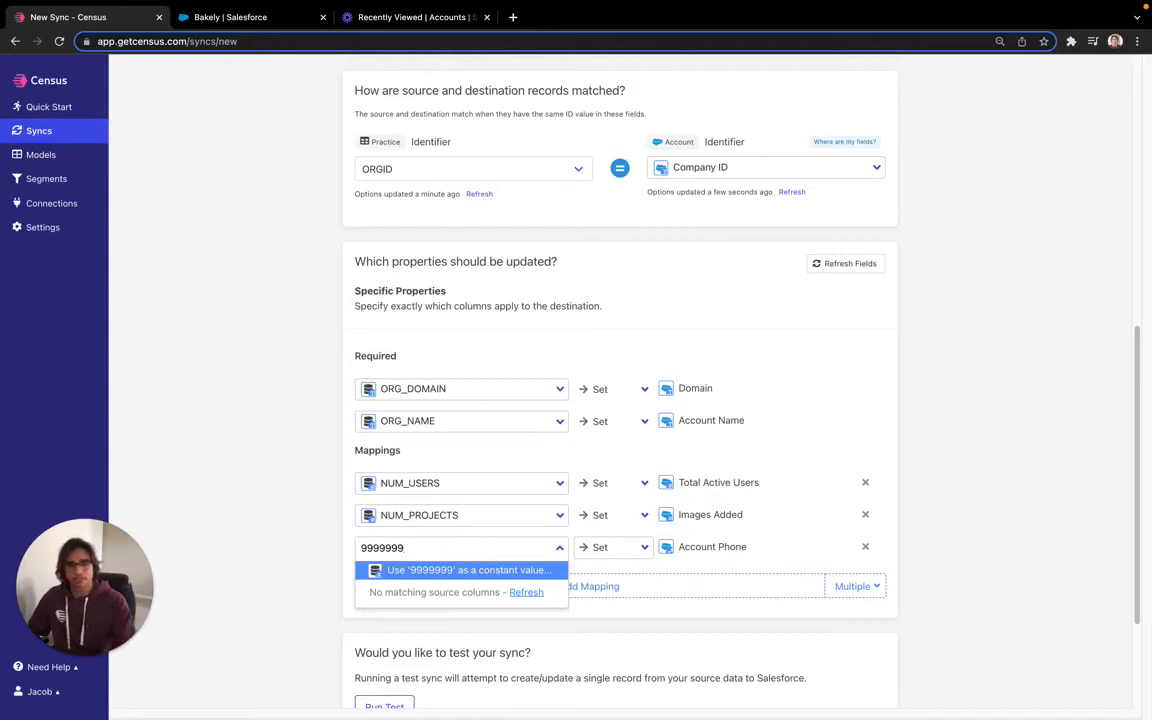
{"action": "left_click", "coordinate": [460, 570]}
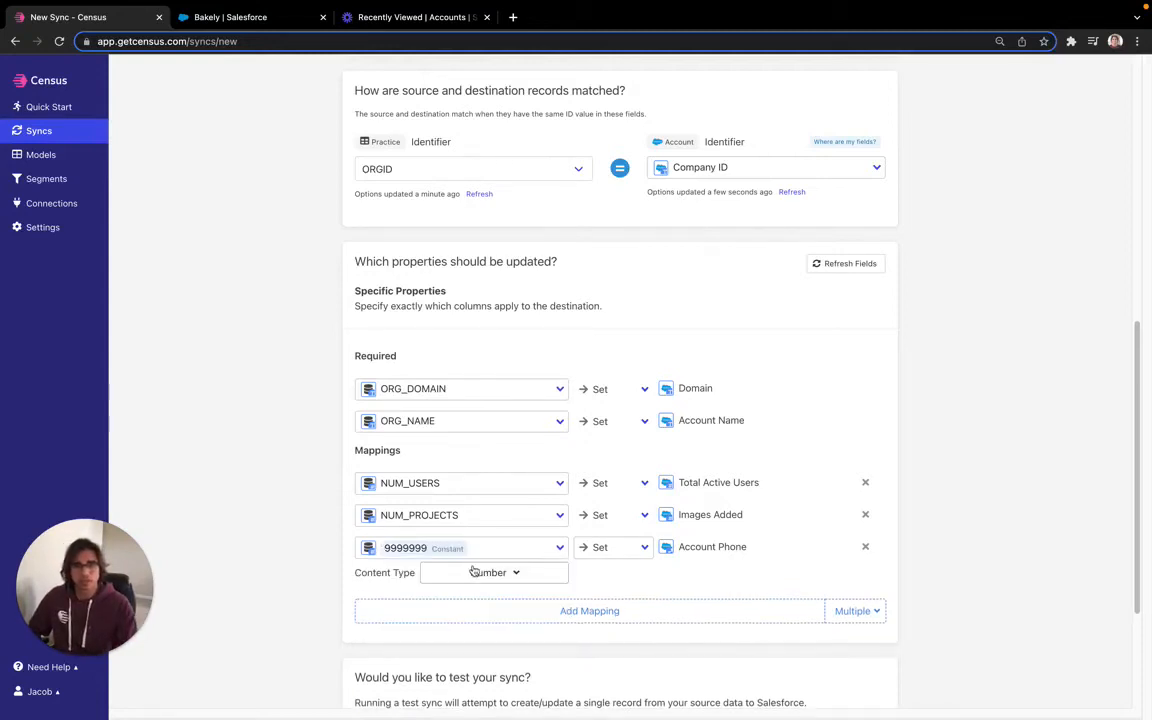
{"action": "scroll", "scroll_direction": "down", "scroll_amount": 3}
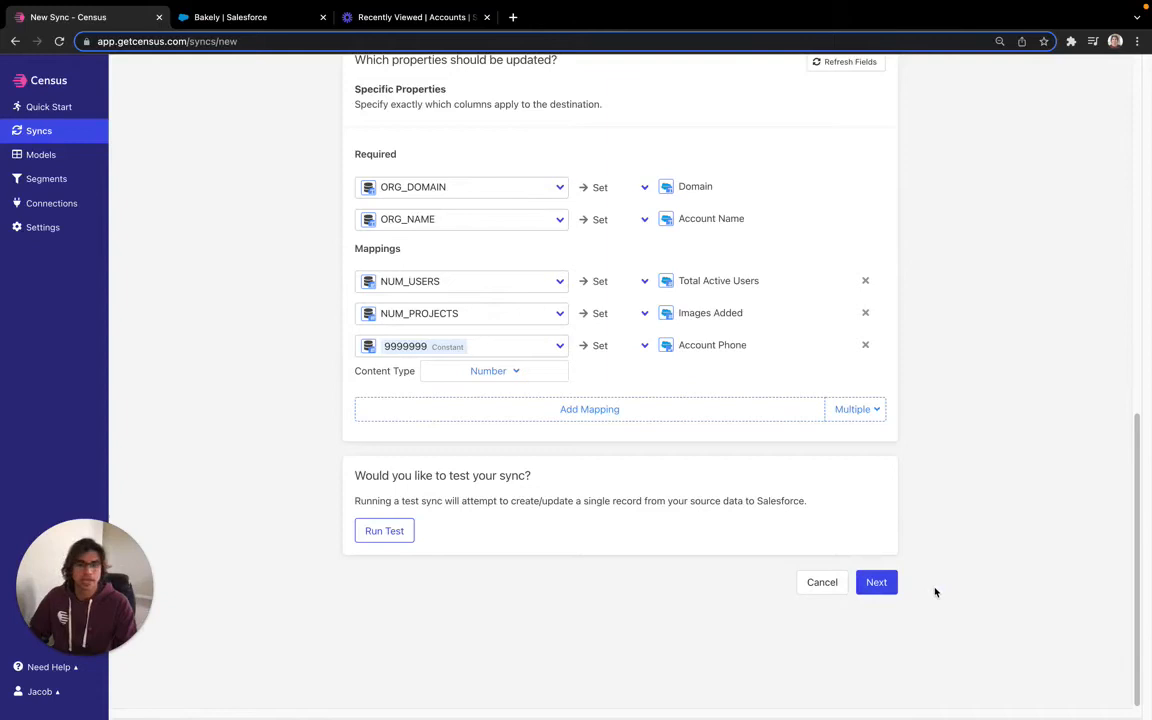
- Review the sync details and create the sync without running it
{"action": "left_click", "coordinate": [876, 582]}
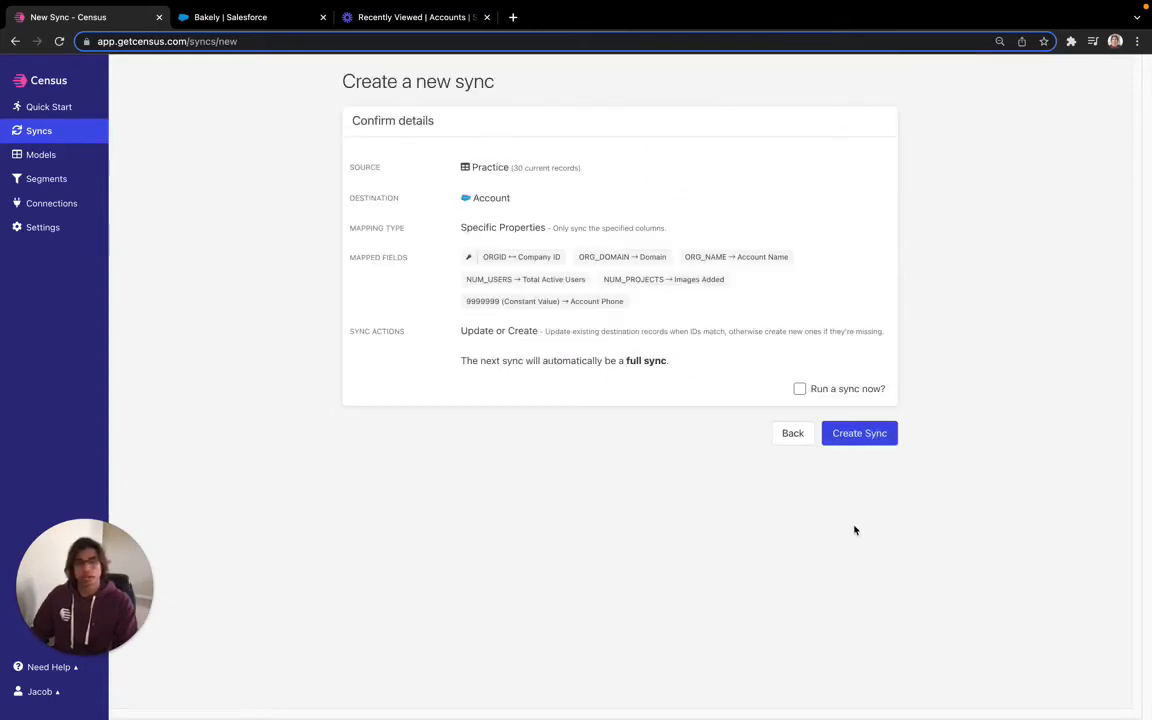
{"action": "left_click", "coordinate": [858, 433]}
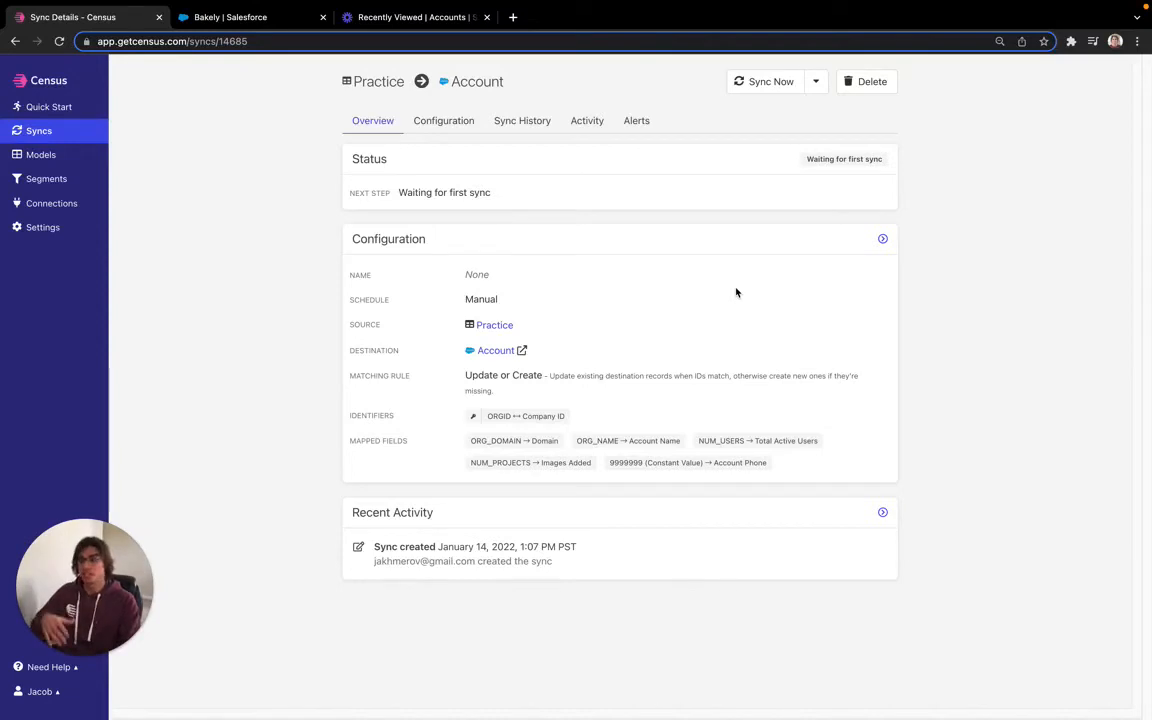
{"action": "mouse_move", "coordinate": [823, 251]}
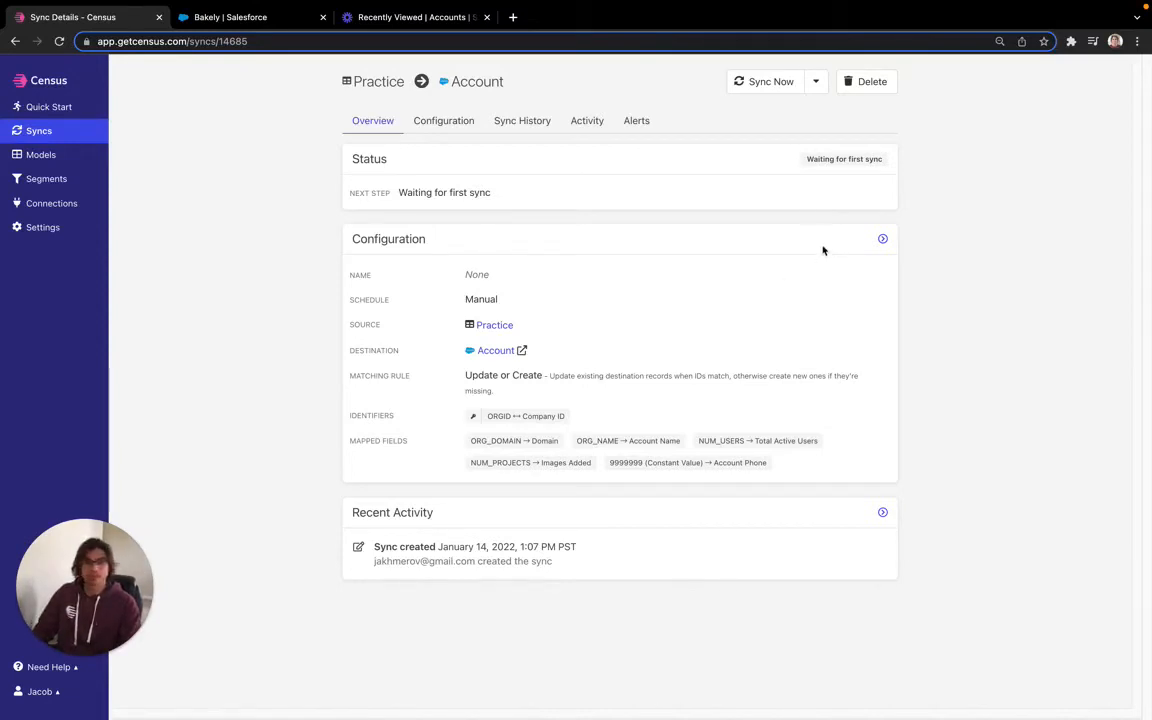
- Inspect the sync's schedule options, cancel leaving it Manual, and return to Salesforce accounts
{"action": "left_click", "coordinate": [443, 120]}
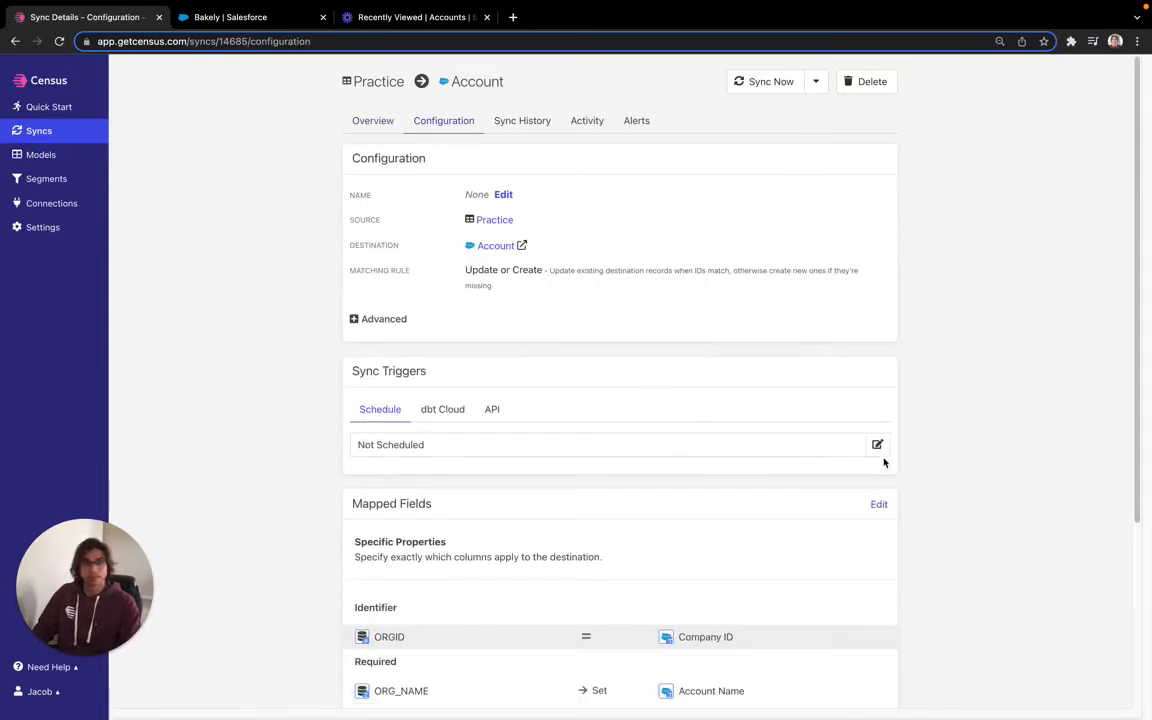
{"action": "left_click", "coordinate": [877, 444]}
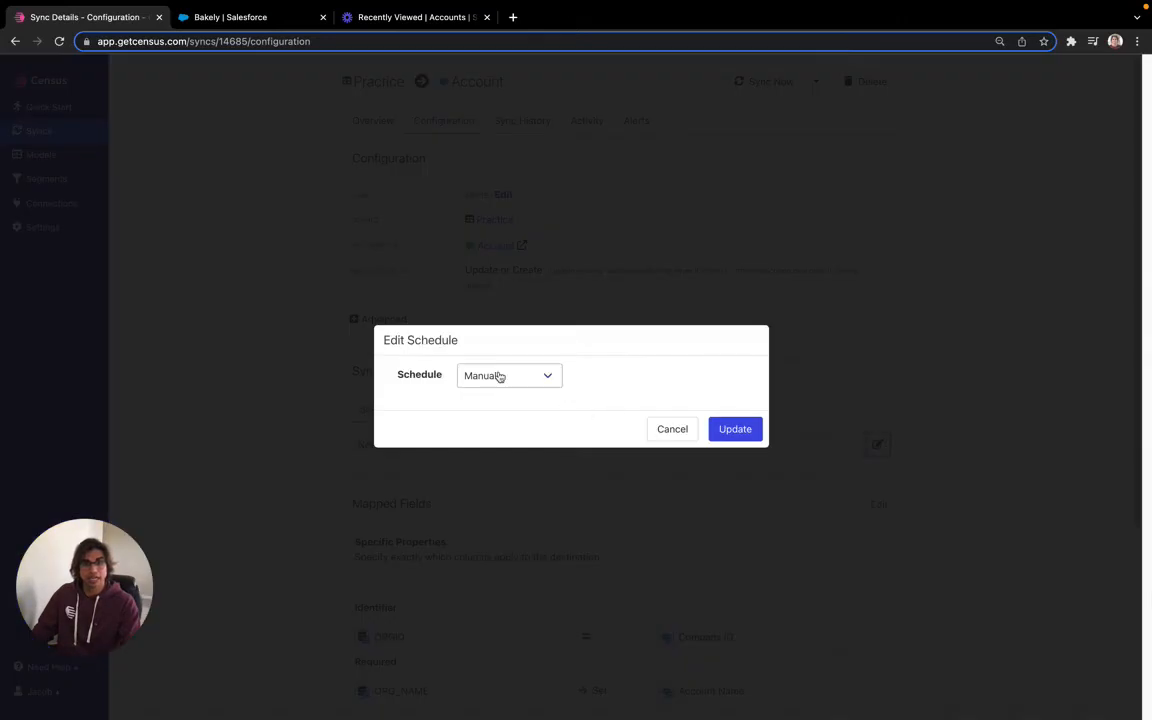
{"action": "left_click", "coordinate": [508, 375]}
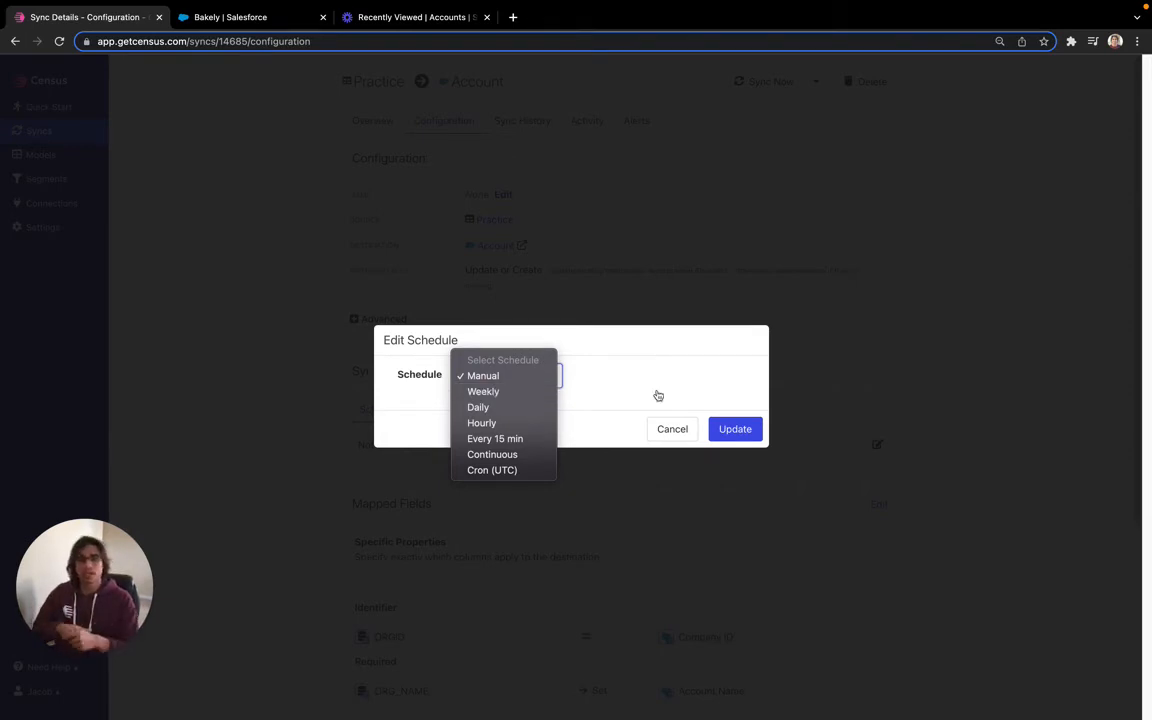
{"action": "mouse_move", "coordinate": [688, 455]}
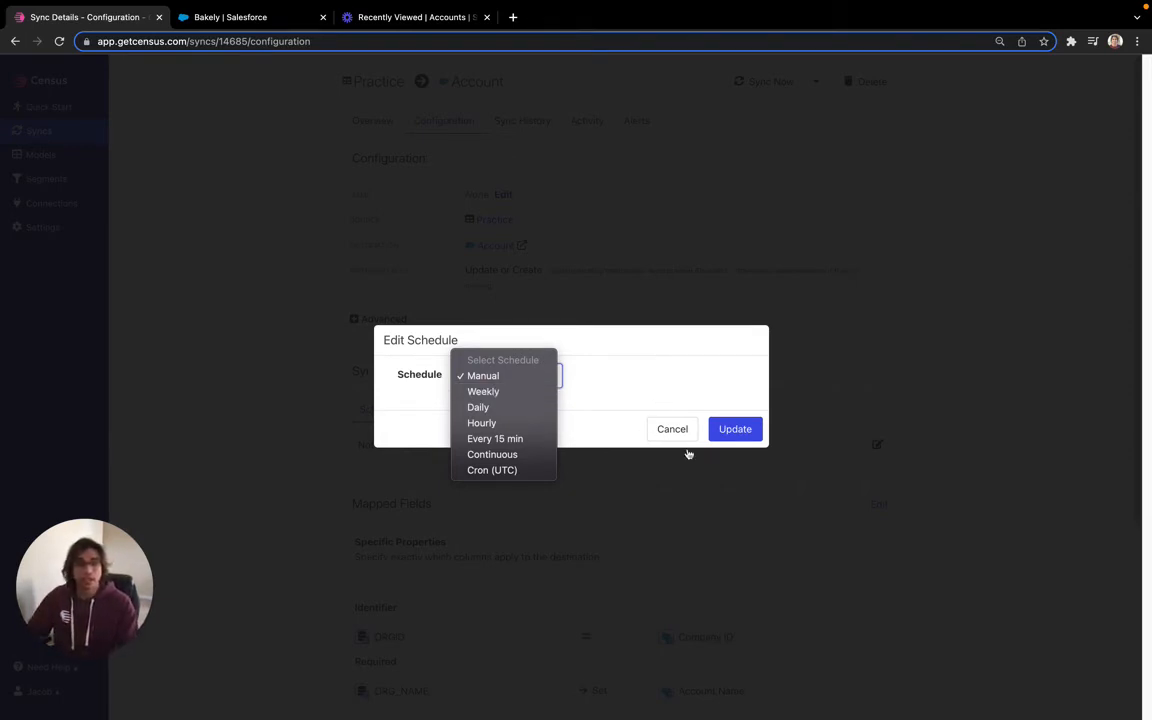
{"action": "left_click", "coordinate": [672, 429]}
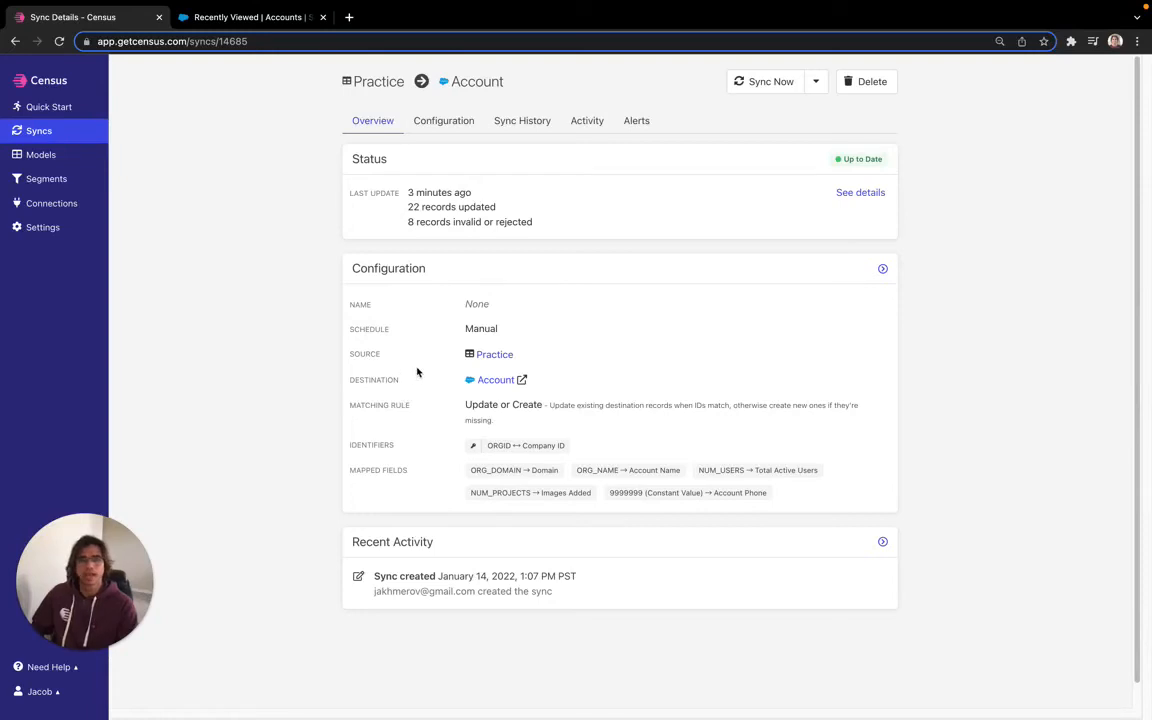
{"action": "mouse_move", "coordinate": [478, 218]}
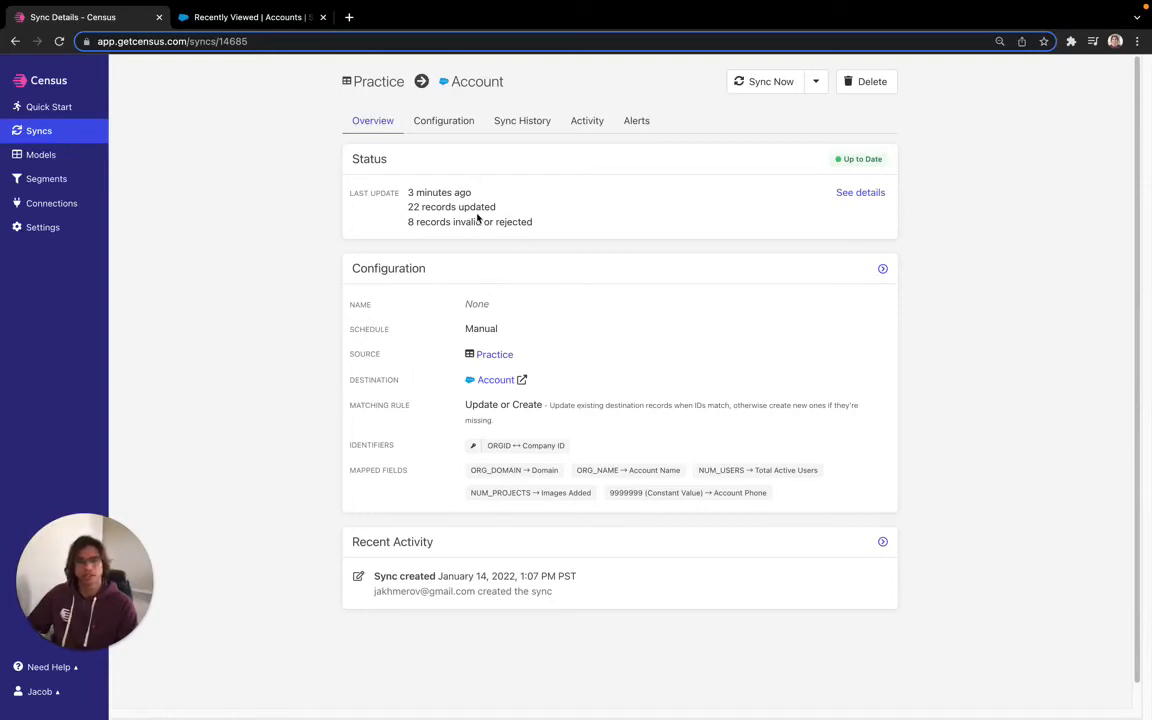
{"action": "left_click", "coordinate": [248, 17]}
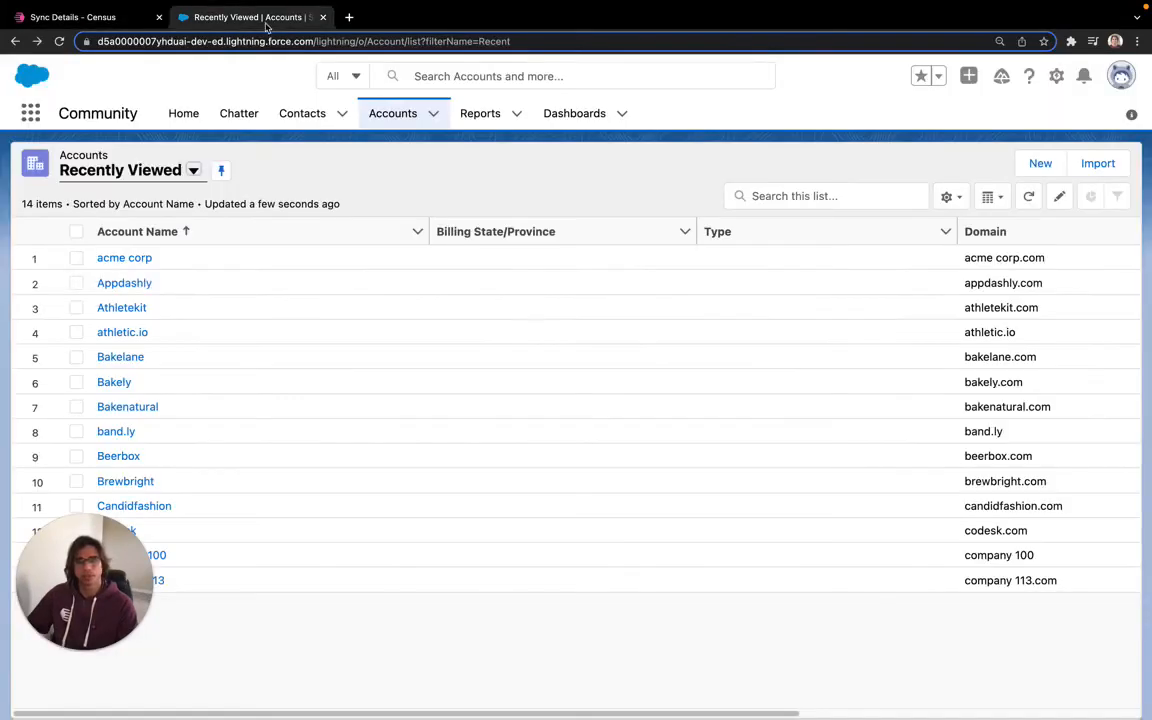
- Open company 113's account record to check phone 9999999, 931 active users, 178 images
{"action": "left_click", "coordinate": [1028, 196]}
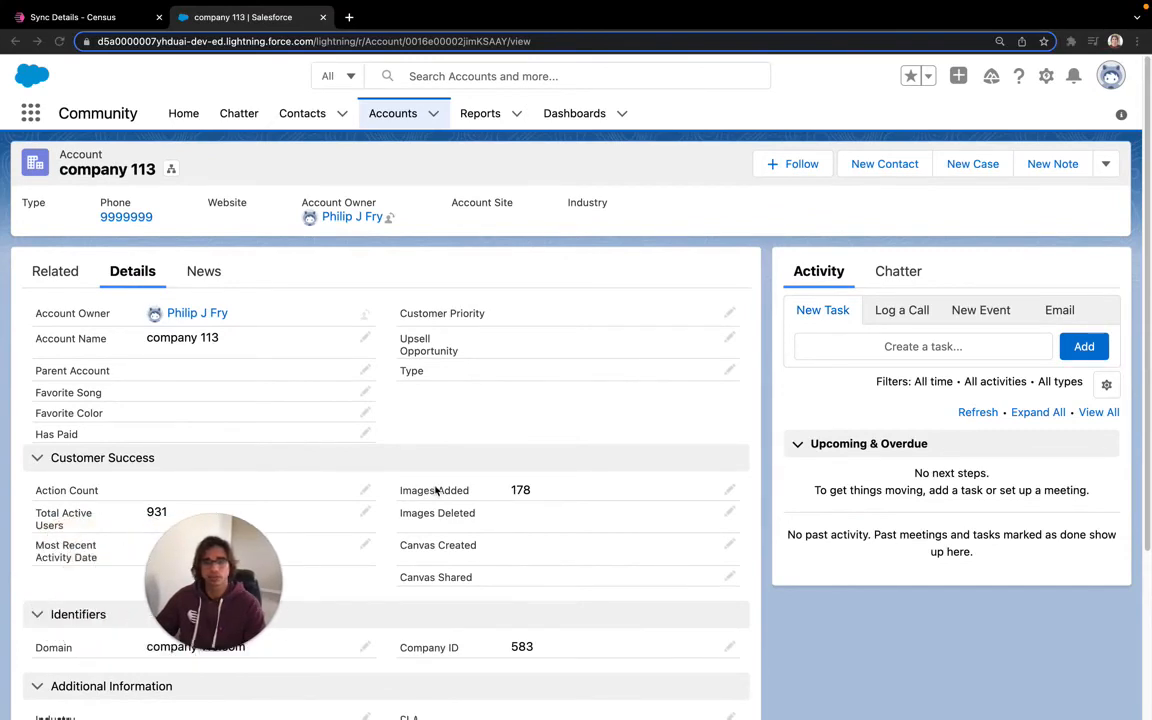
{"action": "mouse_move", "coordinate": [148, 231]}
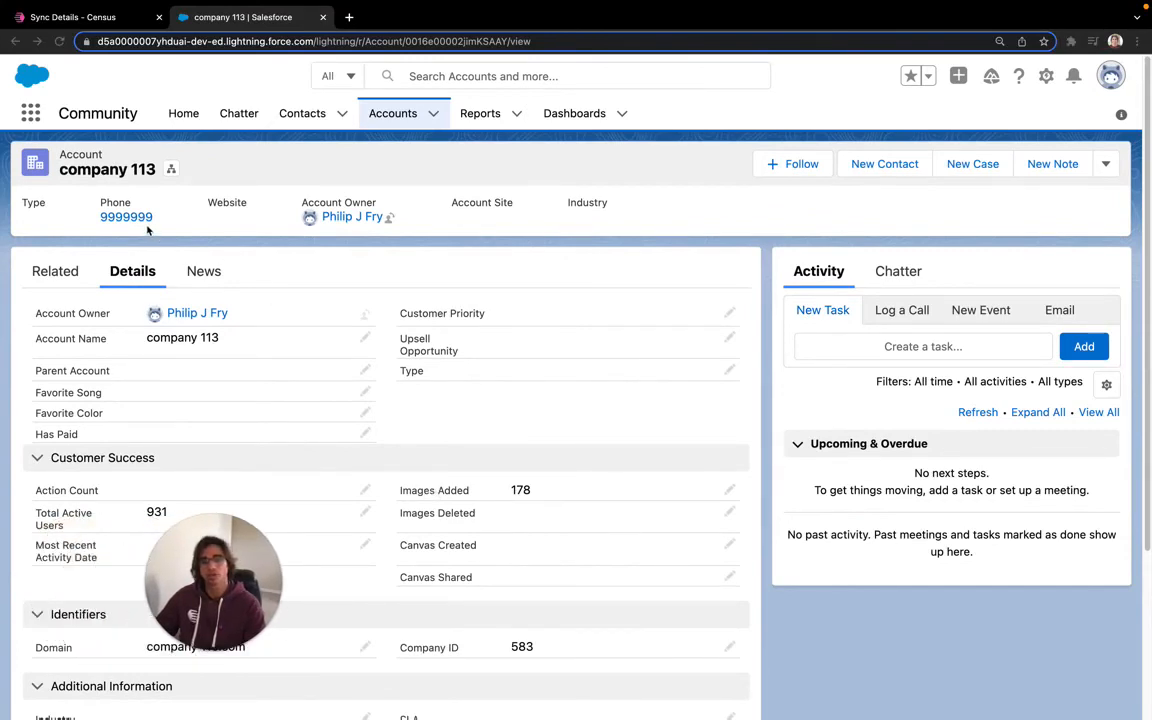
{"action": "mouse_move", "coordinate": [488, 430]}
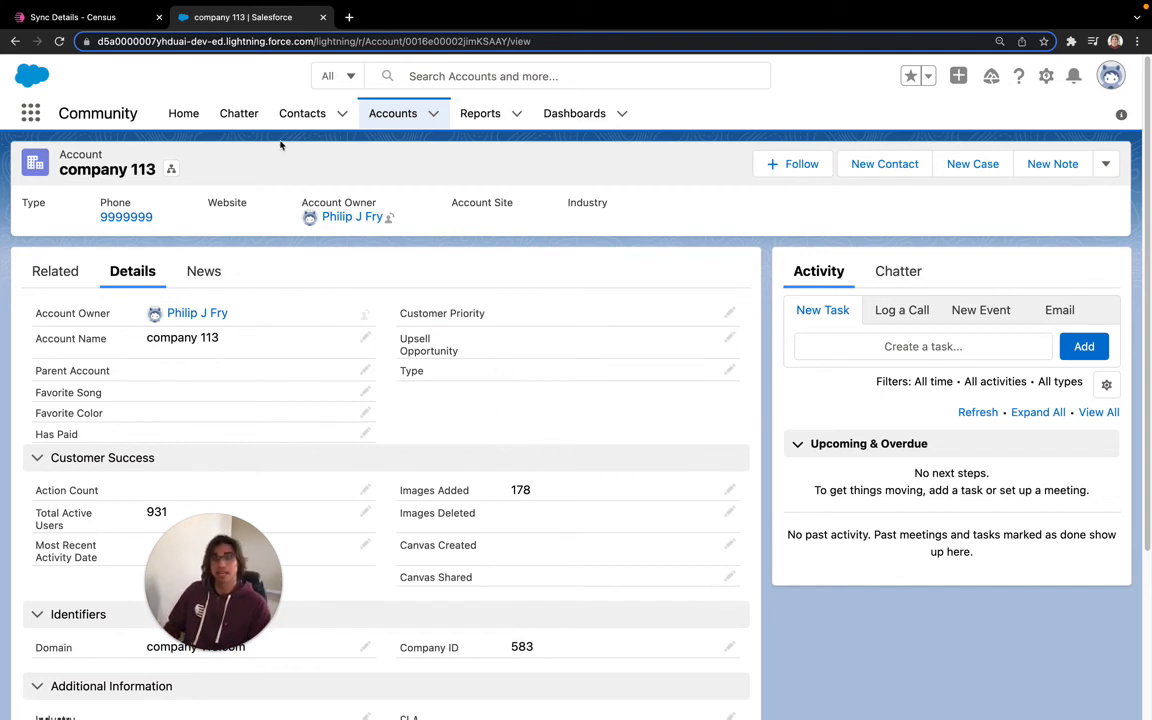
{"action": "mouse_move", "coordinate": [223, 243]}
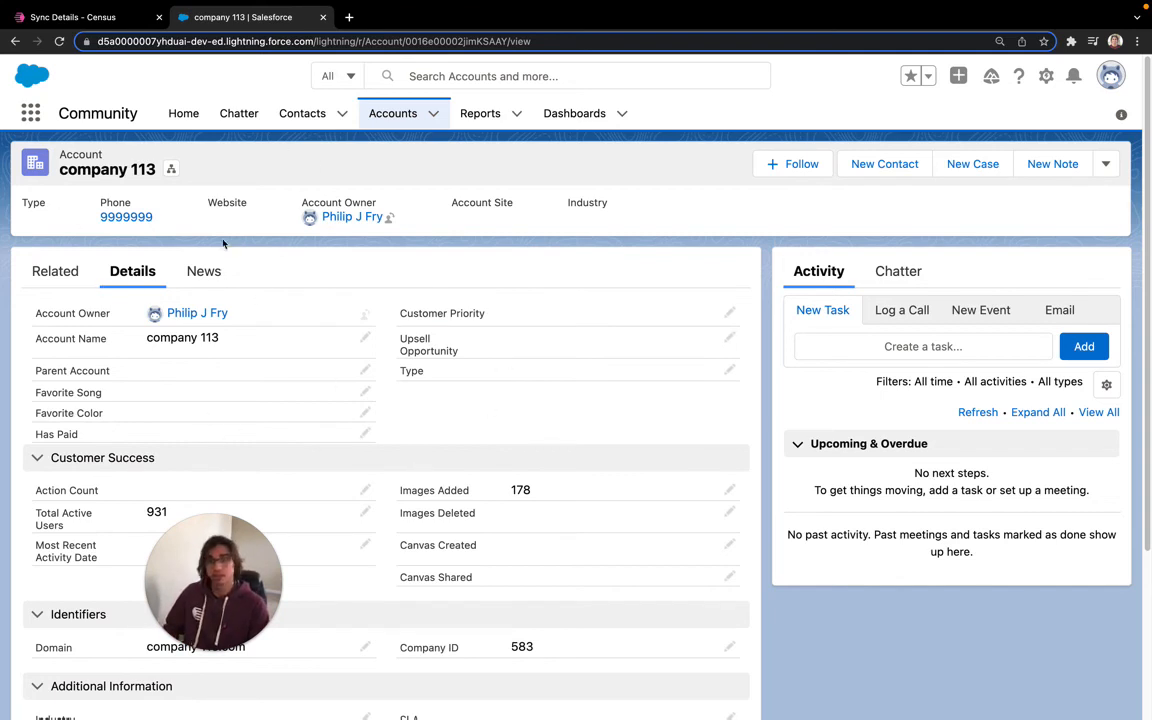
- In the Census sync configuration, edit mapped fields and map a field to Canvas Created
{"action": "left_click", "coordinate": [85, 17]}
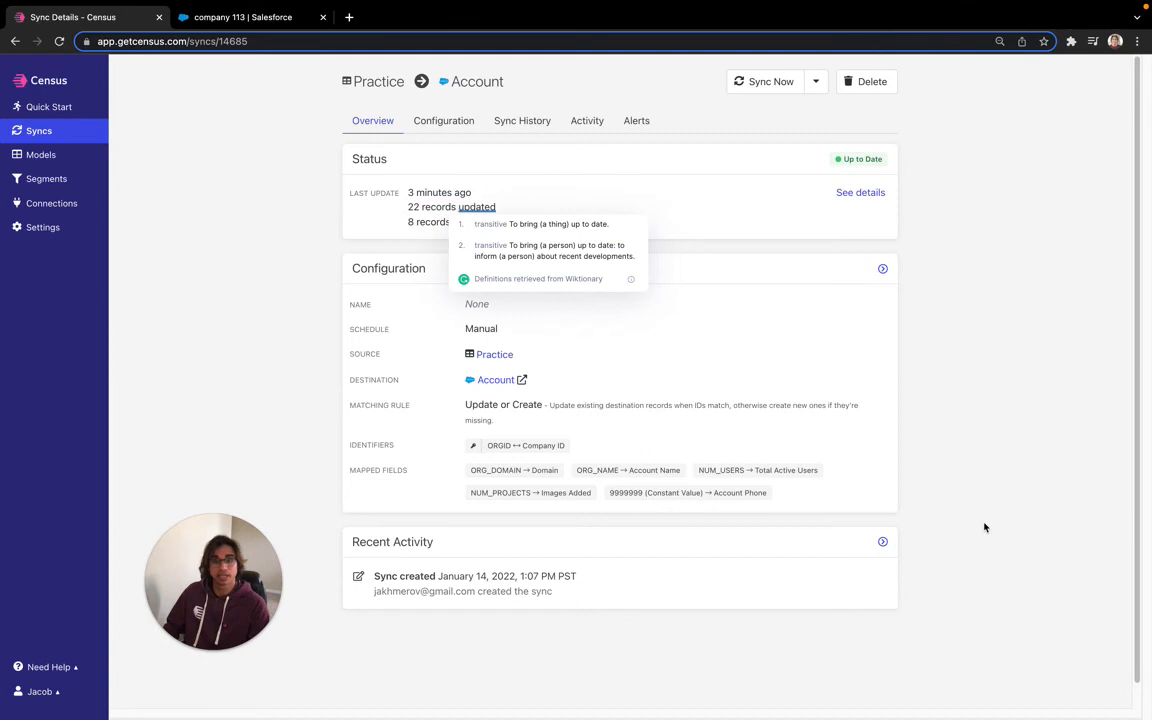
{"action": "left_click", "coordinate": [443, 120]}
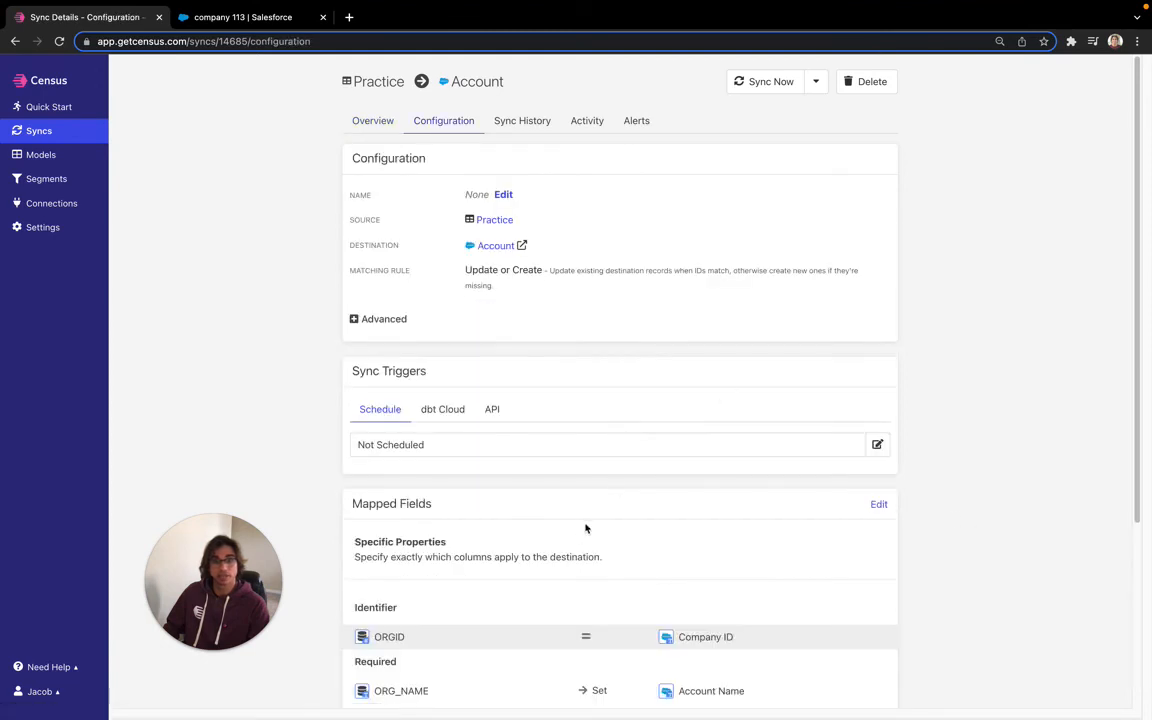
{"action": "scroll", "scroll_direction": "down", "scroll_amount": 3}
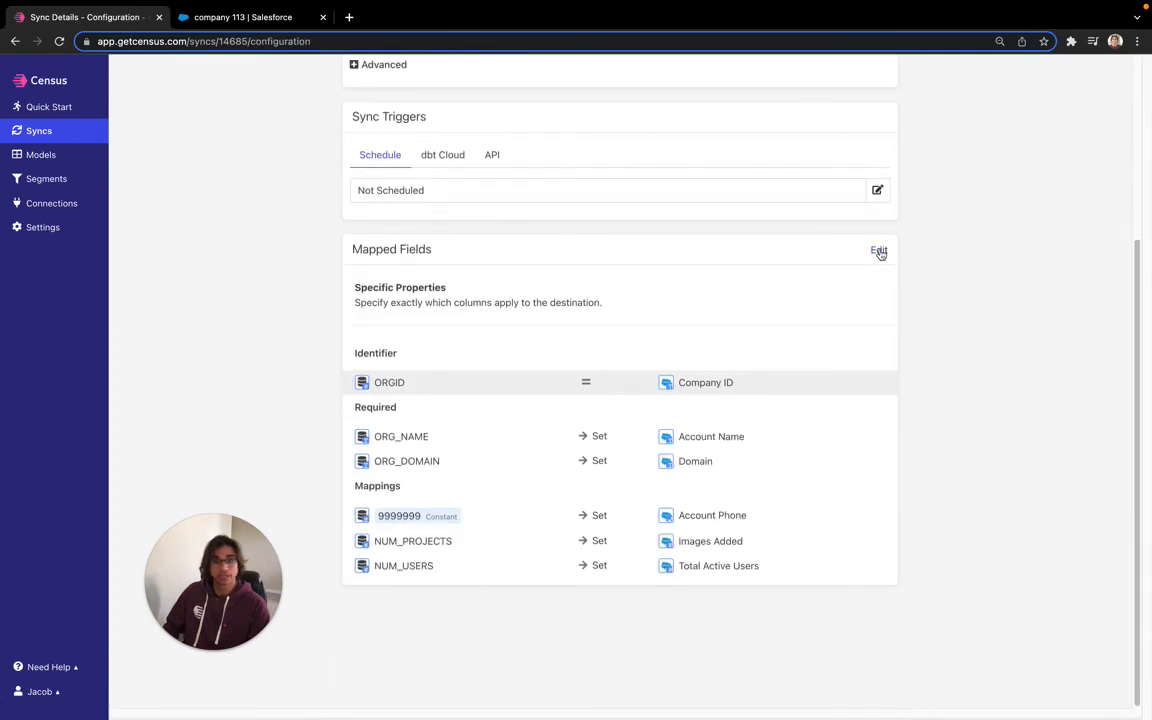
{"action": "left_click", "coordinate": [878, 250]}
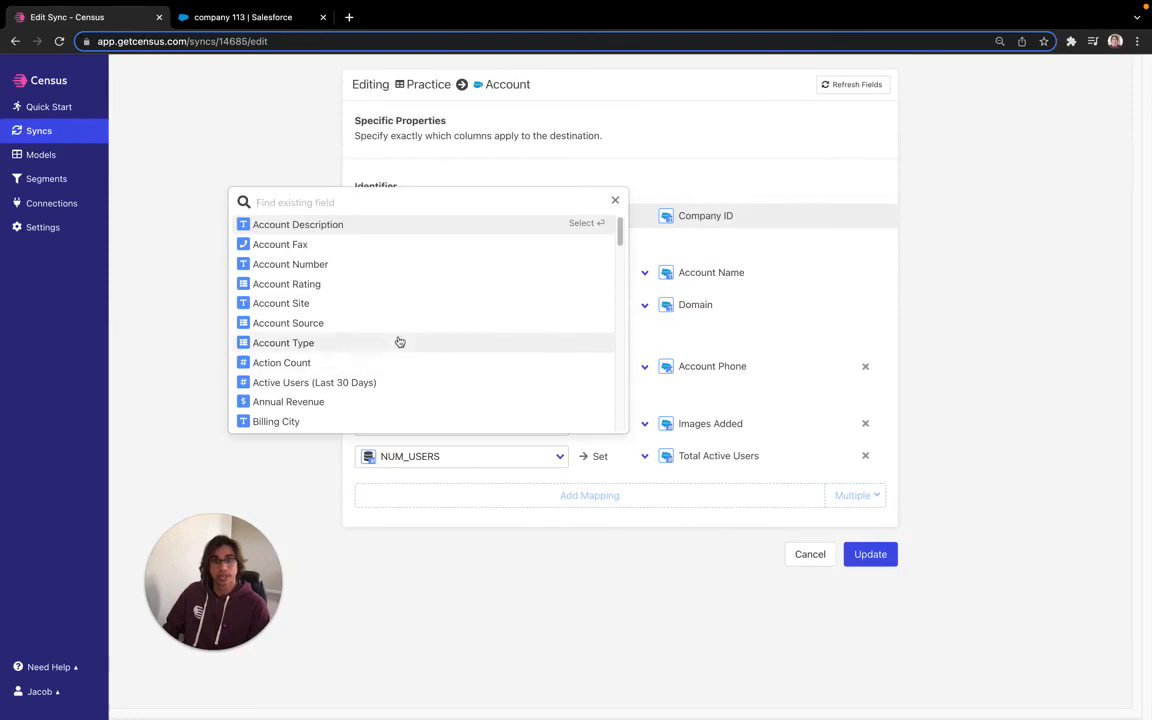
{"action": "type", "text": "canvas"}
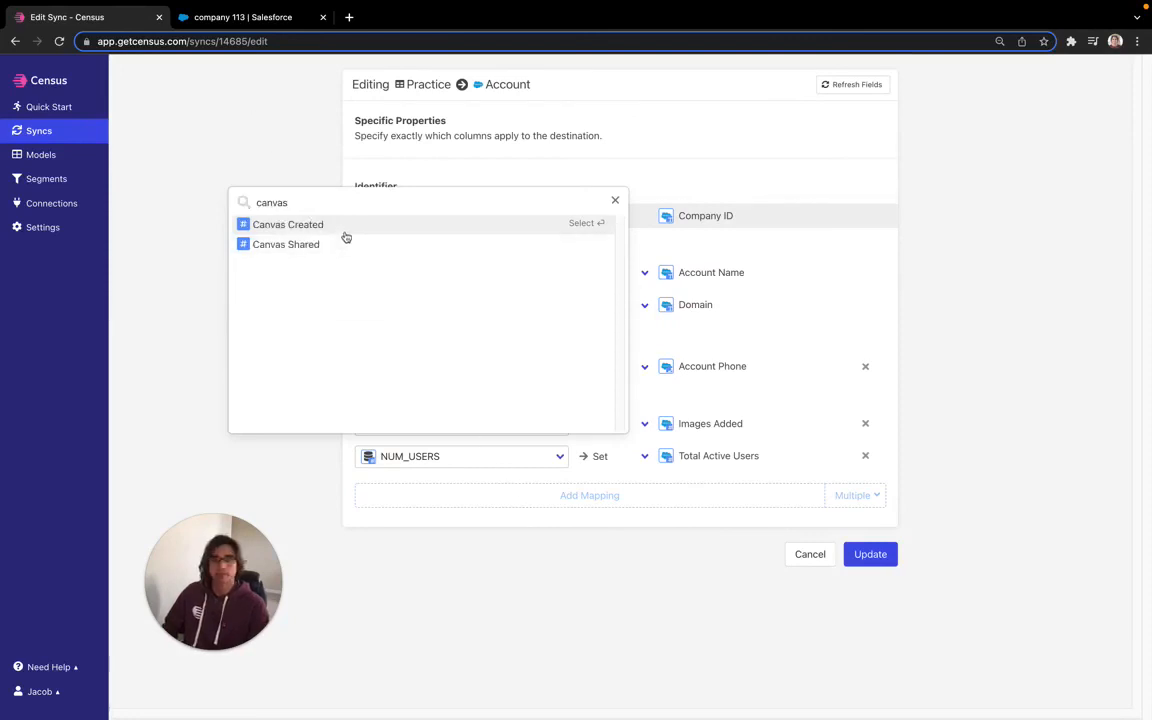
{"action": "left_click", "coordinate": [288, 224]}
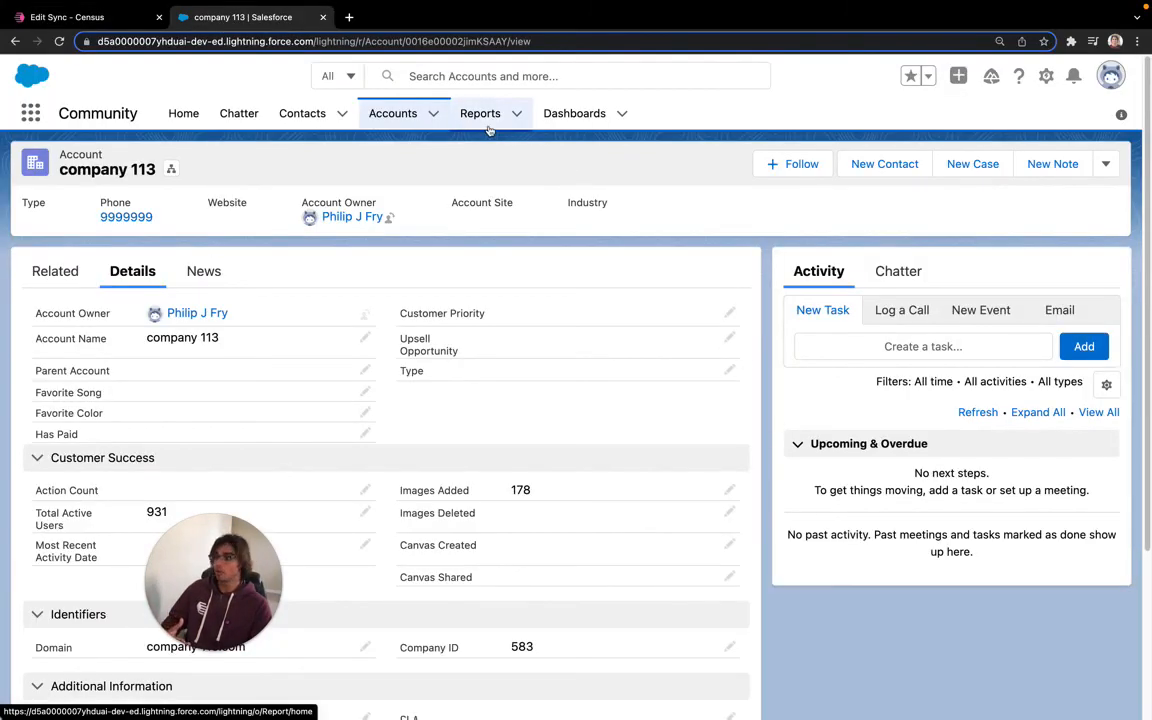
- View recent Salesforce reports, then return to the Census Quick Start page
{"action": "left_click", "coordinate": [480, 113]}
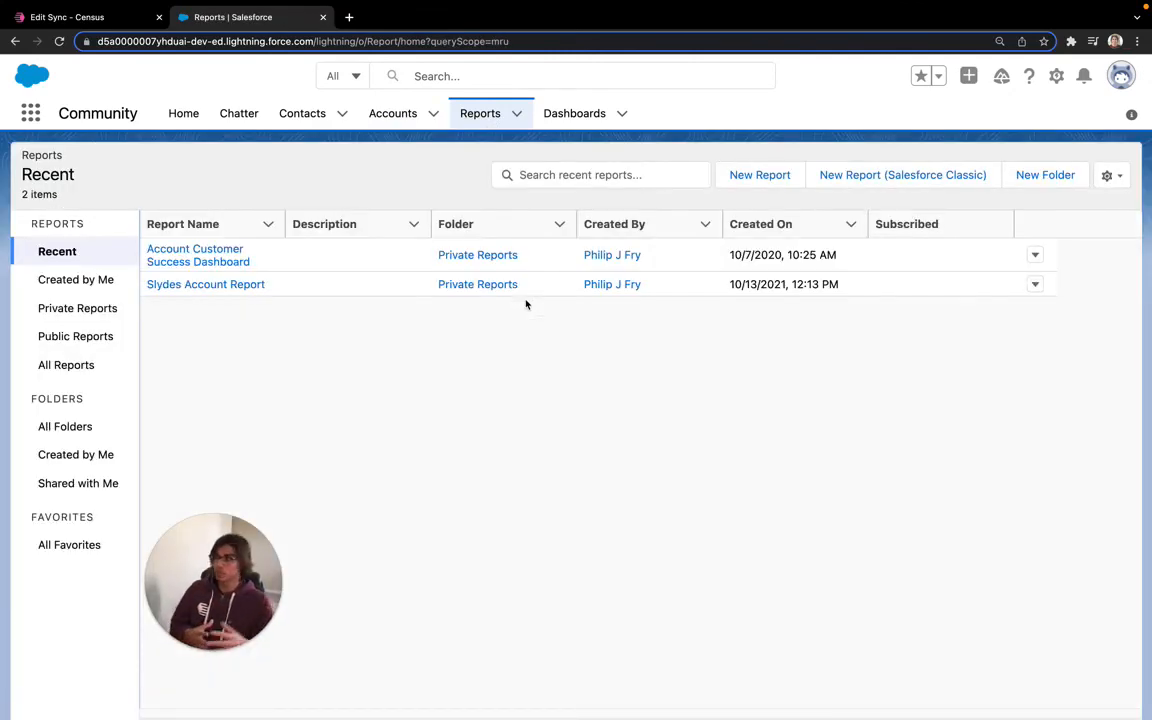
{"action": "left_click", "coordinate": [85, 17]}
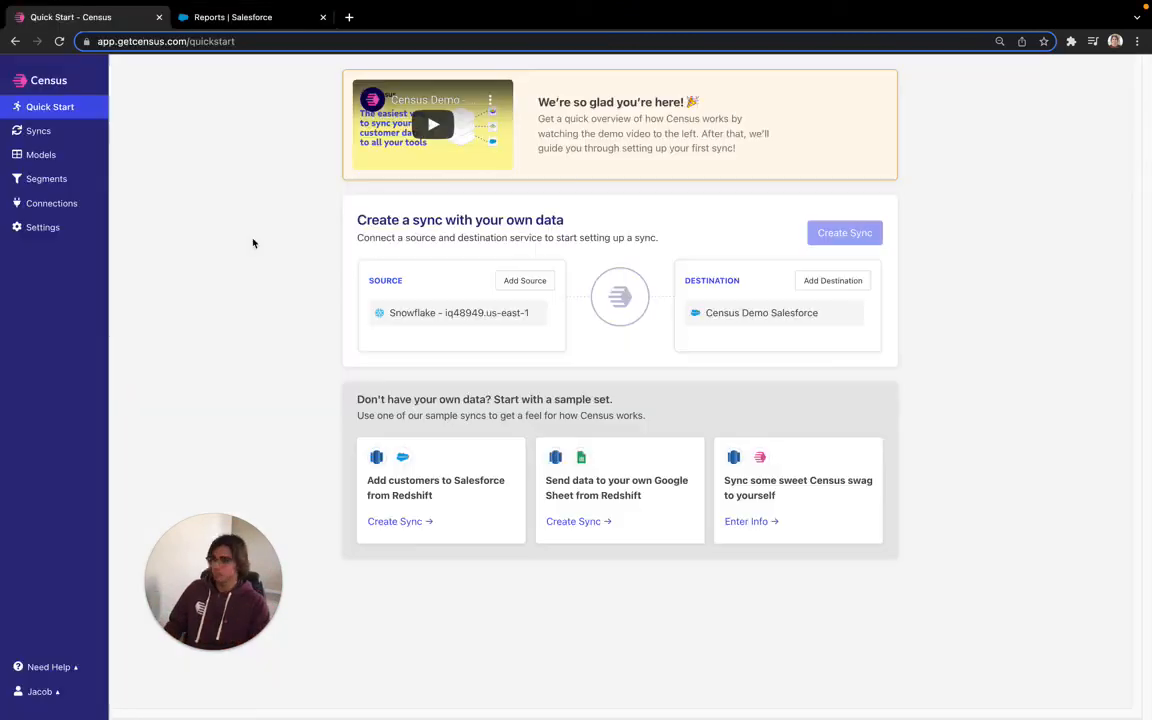